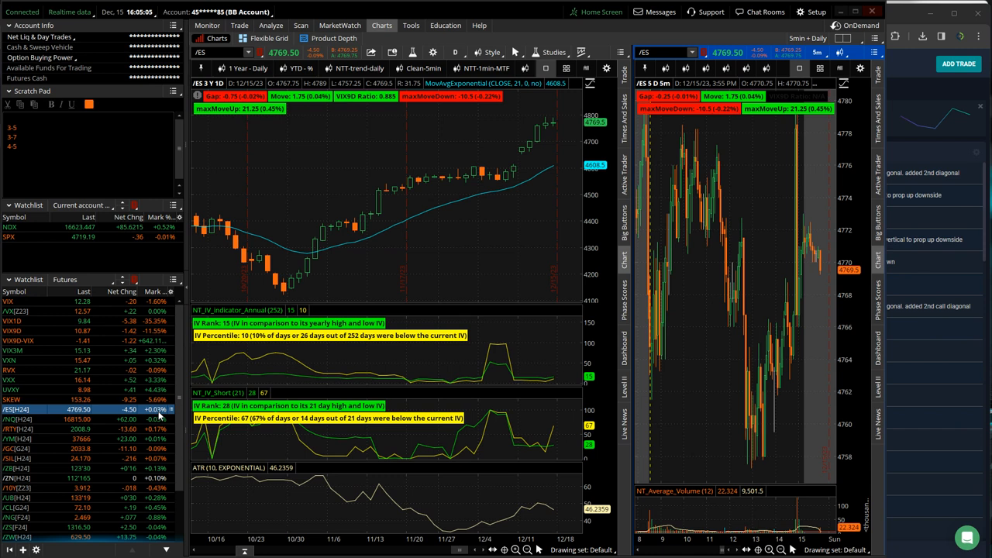
pyautogui.moveTo(499, 196)
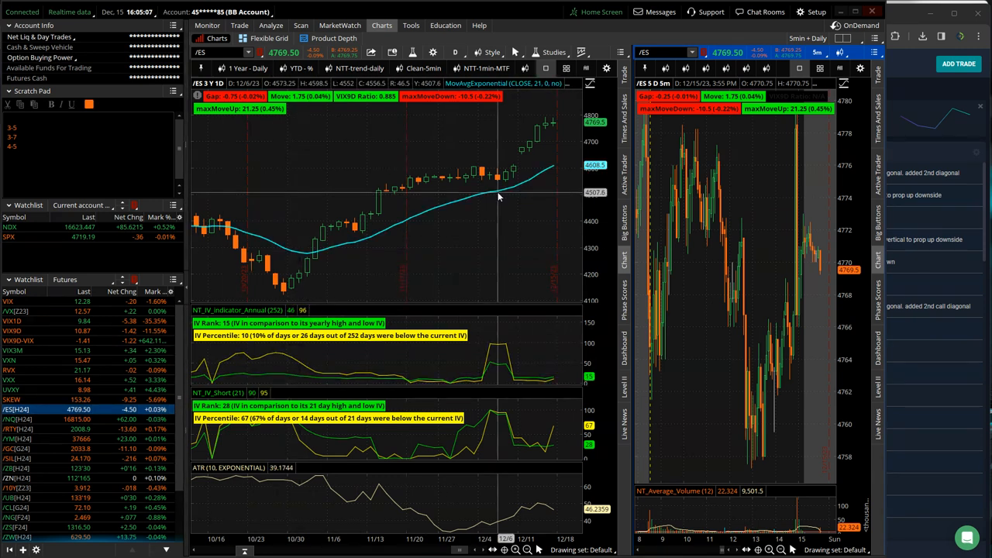
pyautogui.moveTo(536, 153)
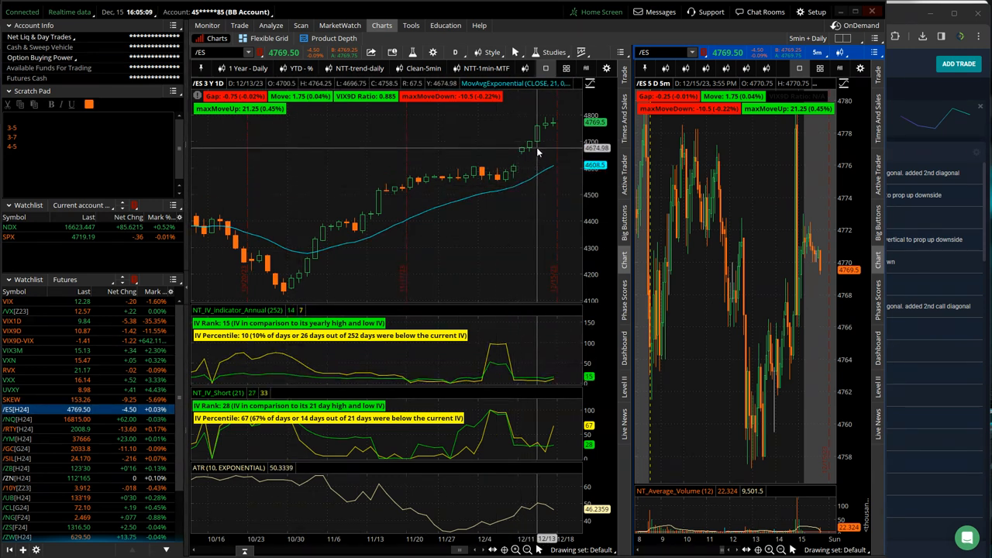
pyautogui.moveTo(539, 127)
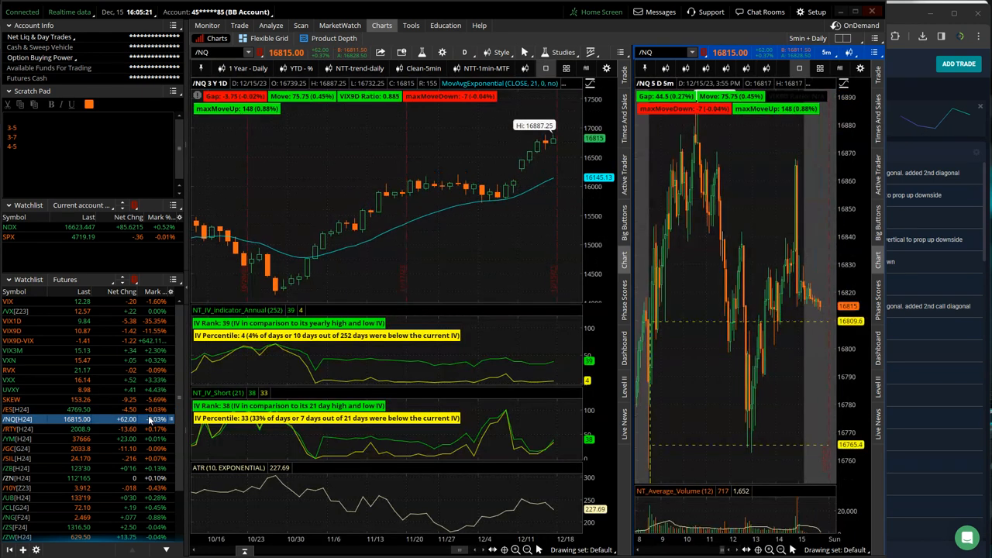
pyautogui.moveTo(520, 170)
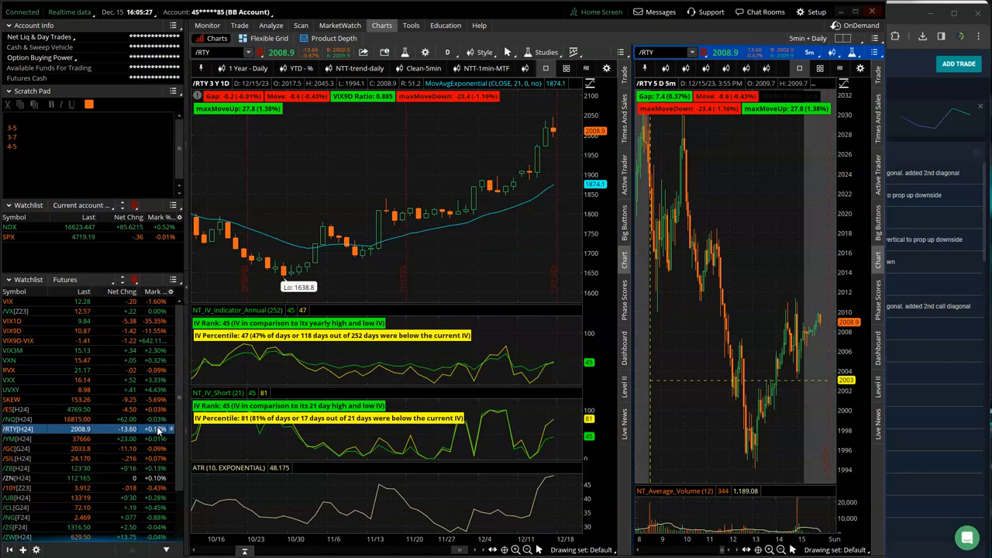
pyautogui.moveTo(523, 199)
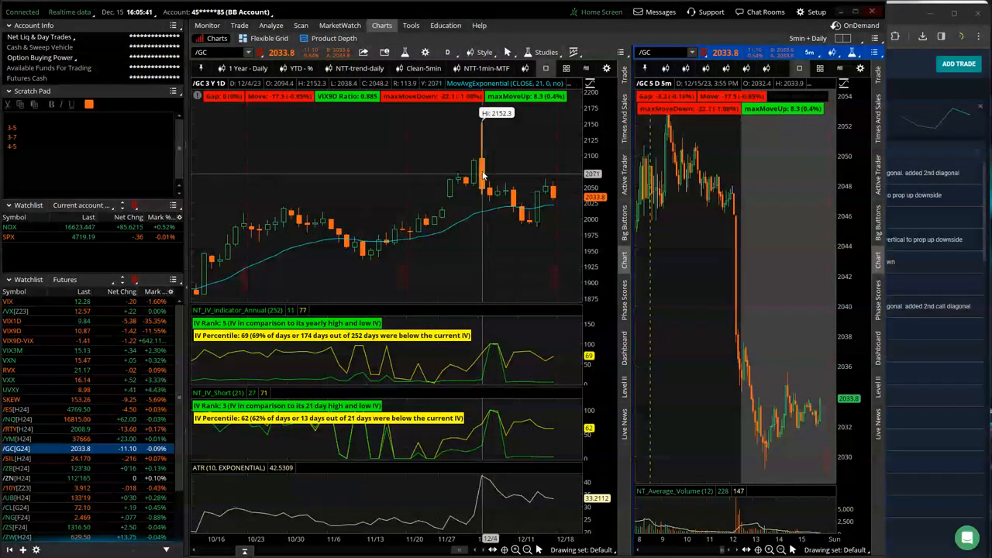
pyautogui.moveTo(533, 192)
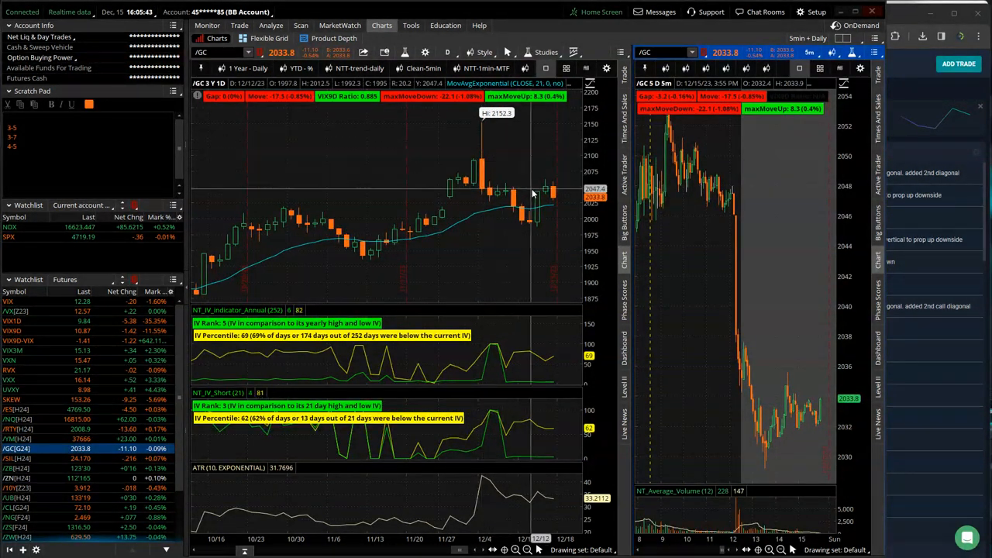
pyautogui.moveTo(535, 202)
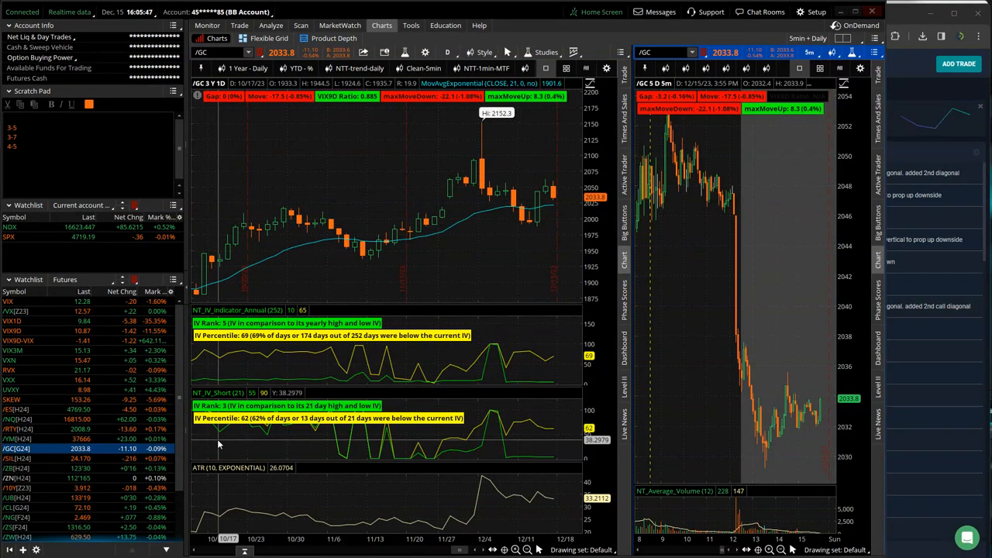
# Step: Step through /SIL, /10Y, /CL, /ZS, /ZW and /MBT from the watchlist, ending on /MBT in both charts
pyautogui.click(17, 458)
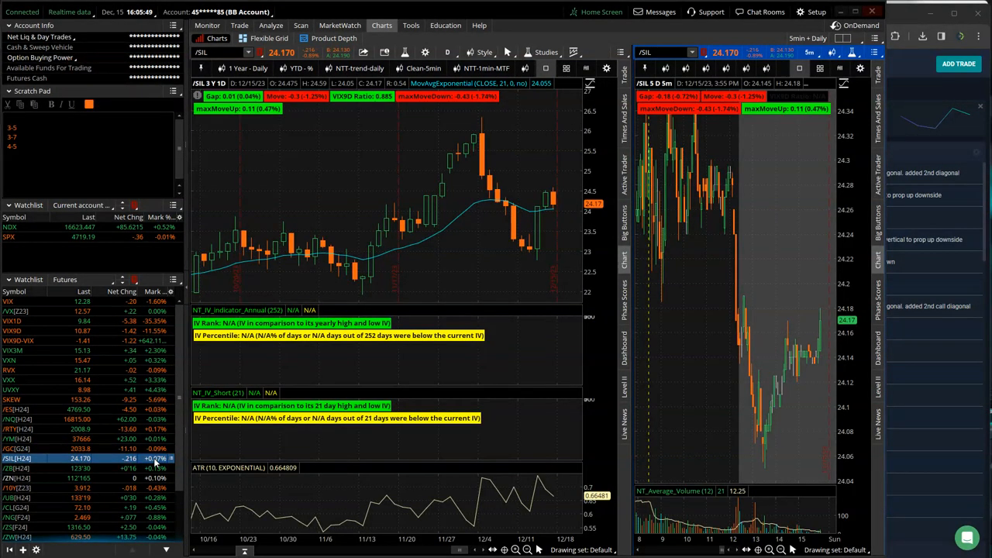
pyautogui.click(78, 468)
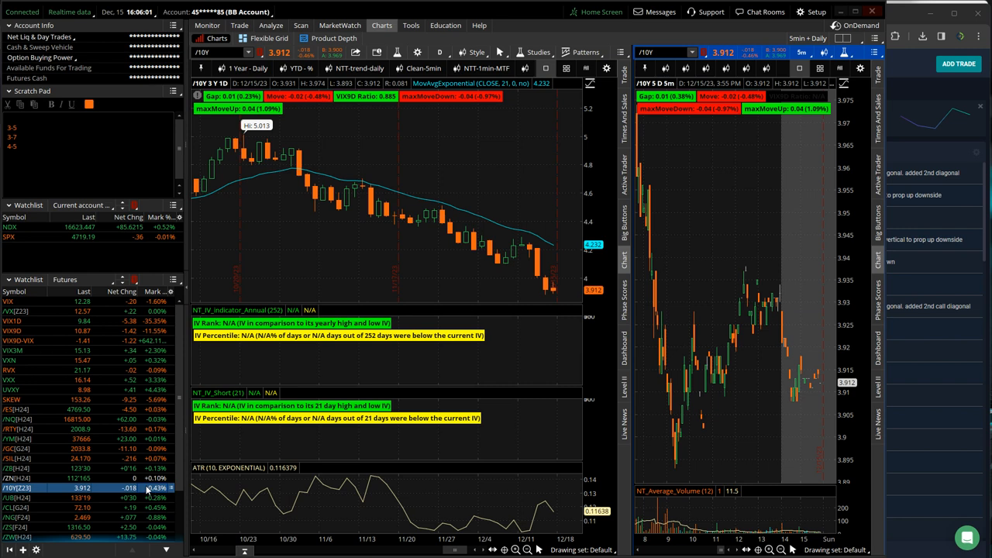
pyautogui.moveTo(325, 232)
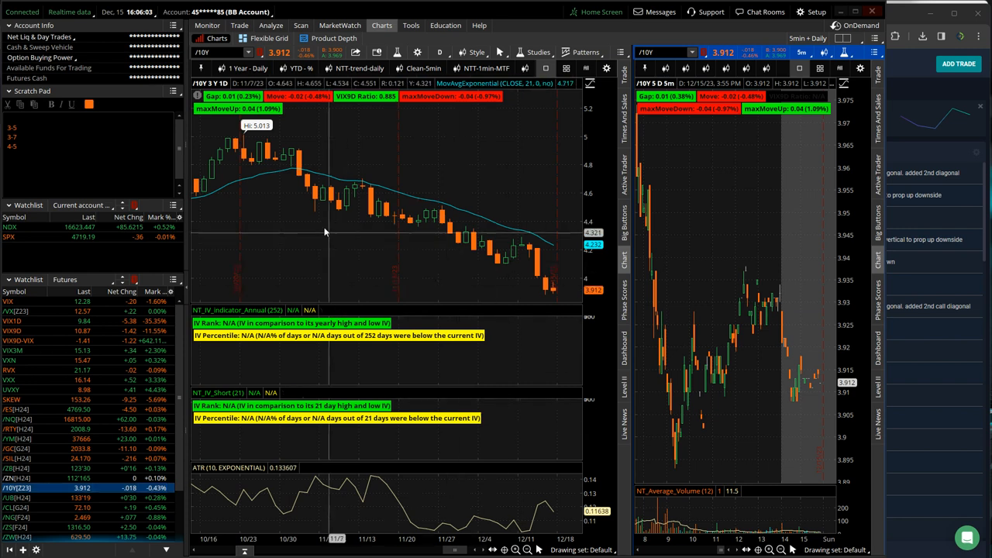
pyautogui.moveTo(245, 146)
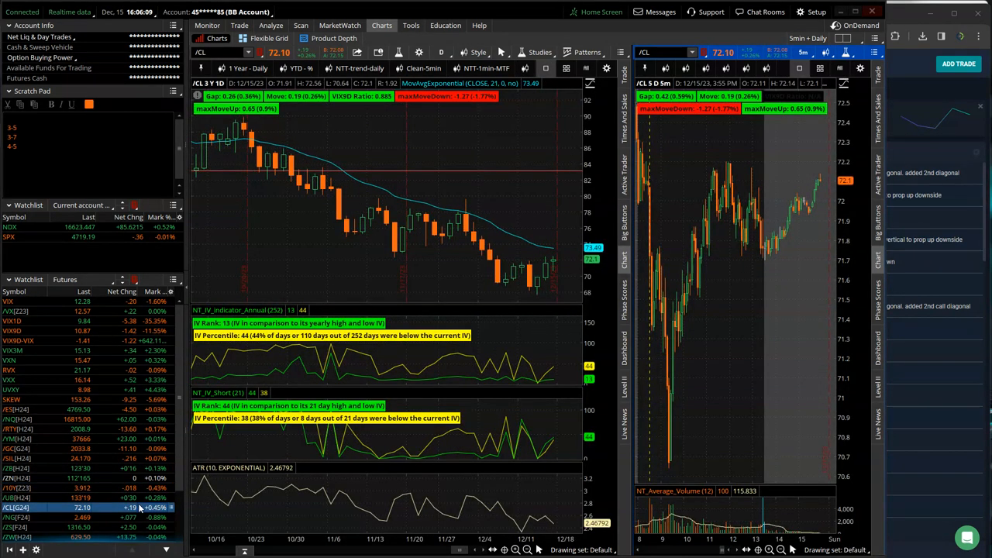
pyautogui.click(18, 518)
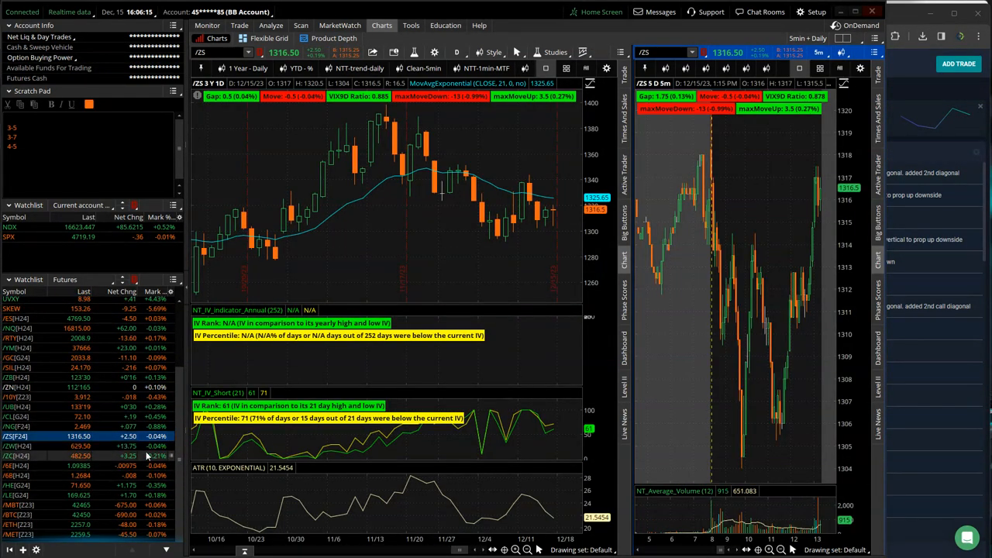
pyautogui.click(17, 447)
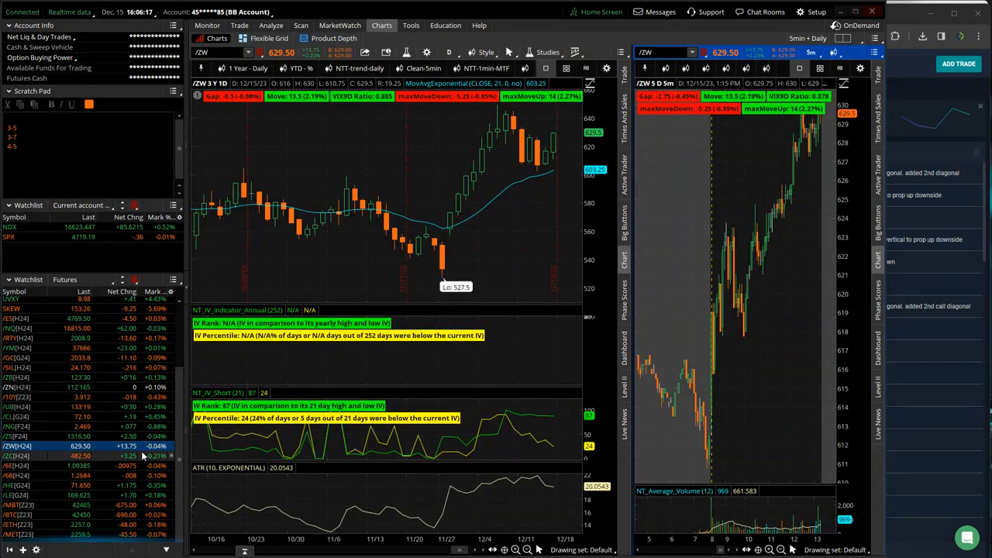
pyautogui.click(62, 456)
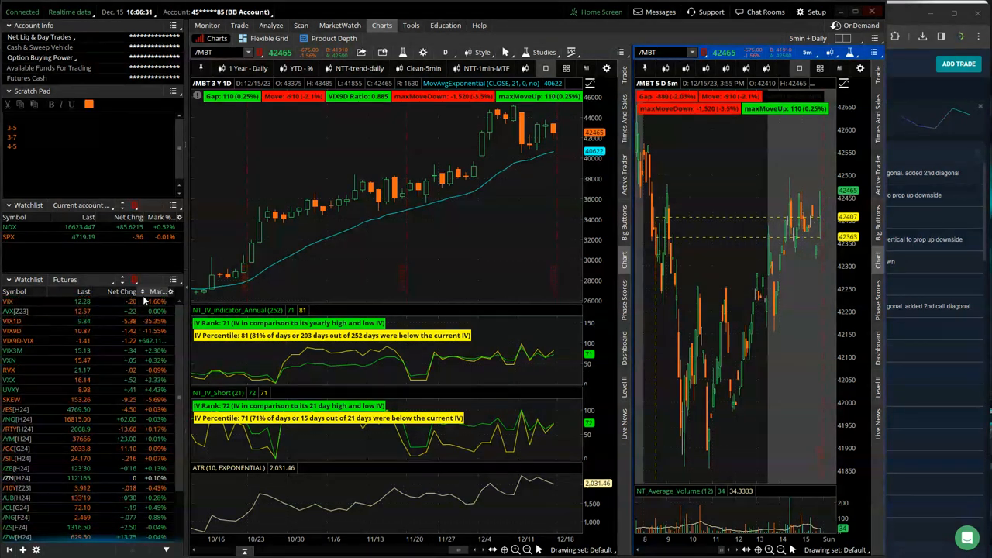
# Step: Load VIX from the top of the Futures watchlist into the linked daily and 5-minute charts
pyautogui.click(9, 300)
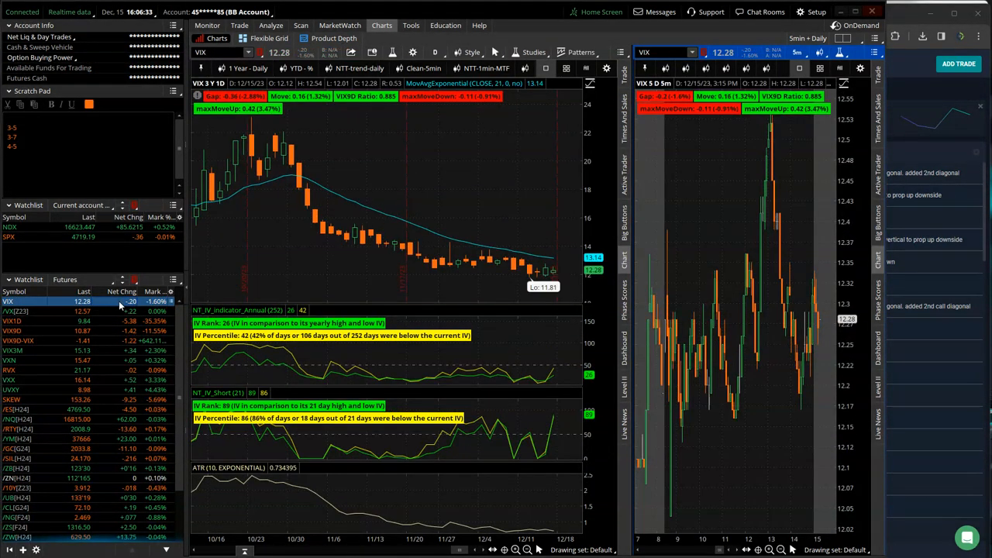
pyautogui.moveTo(537, 270)
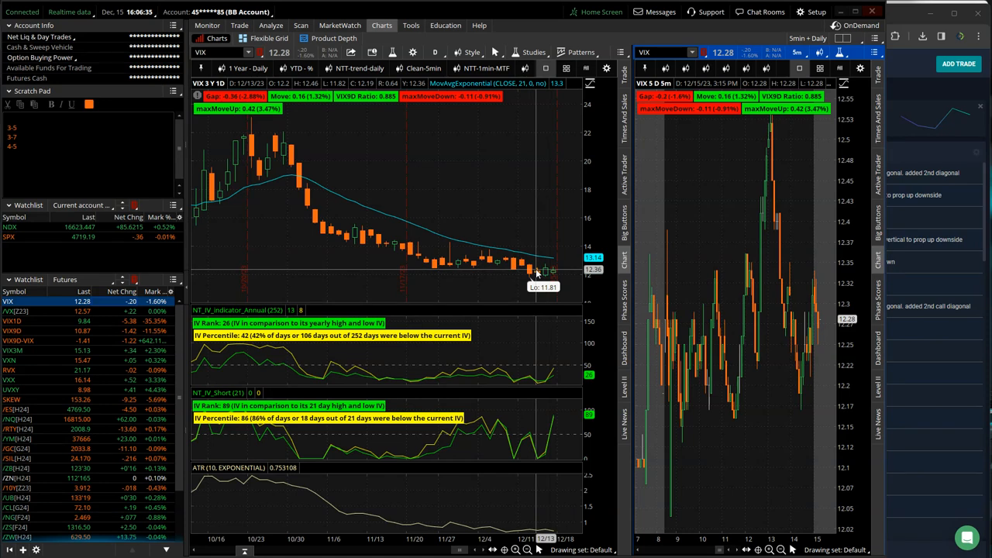
pyautogui.moveTo(539, 273)
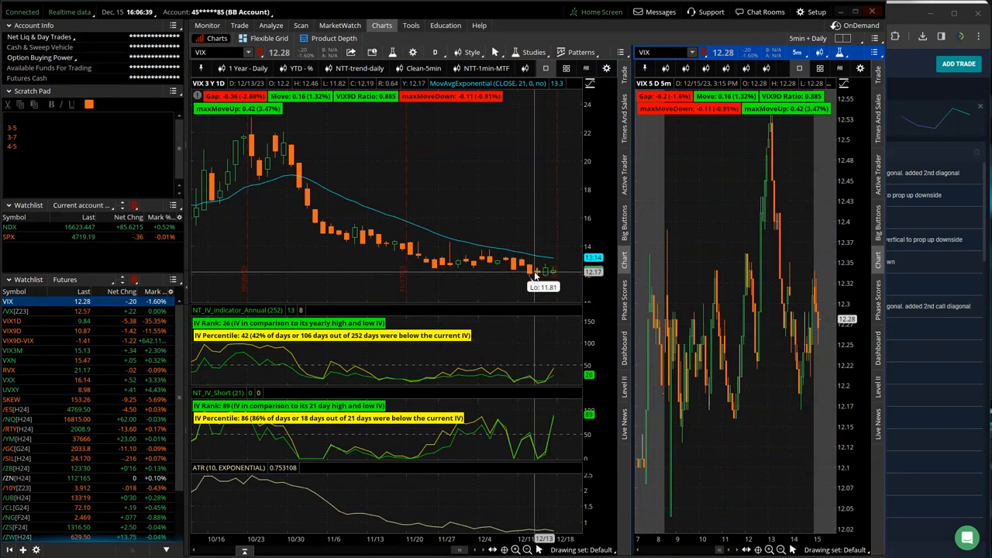
pyautogui.moveTo(530, 313)
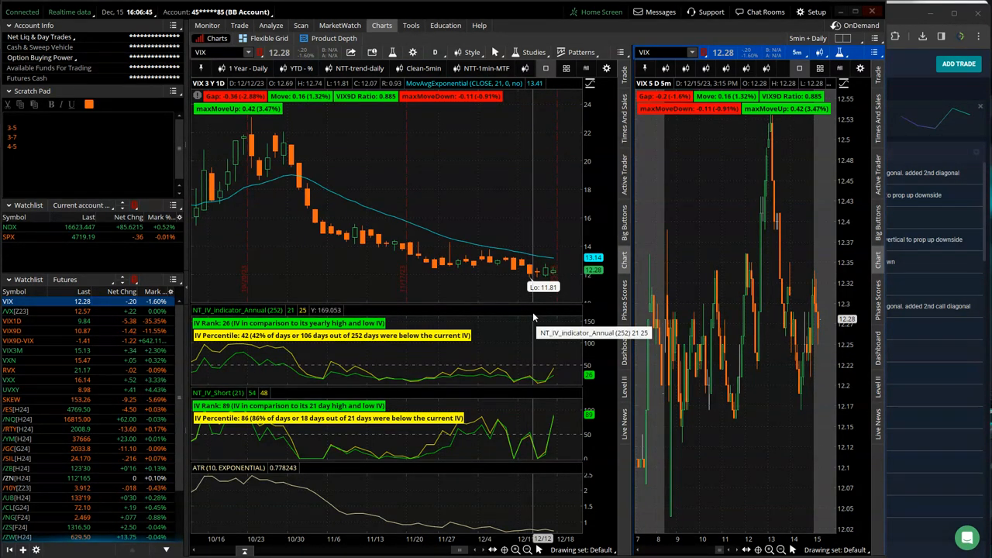
pyautogui.moveTo(518, 373)
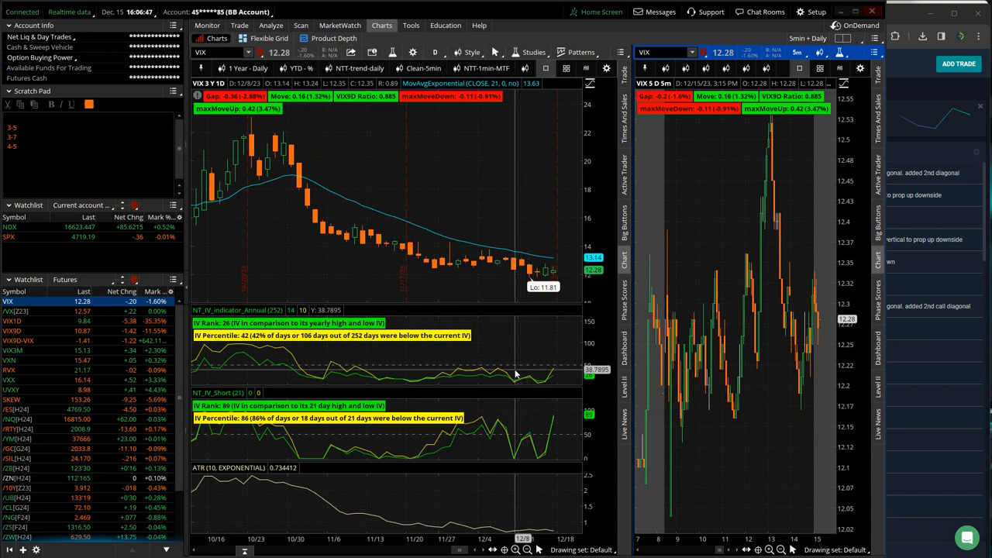
pyautogui.moveTo(477, 372)
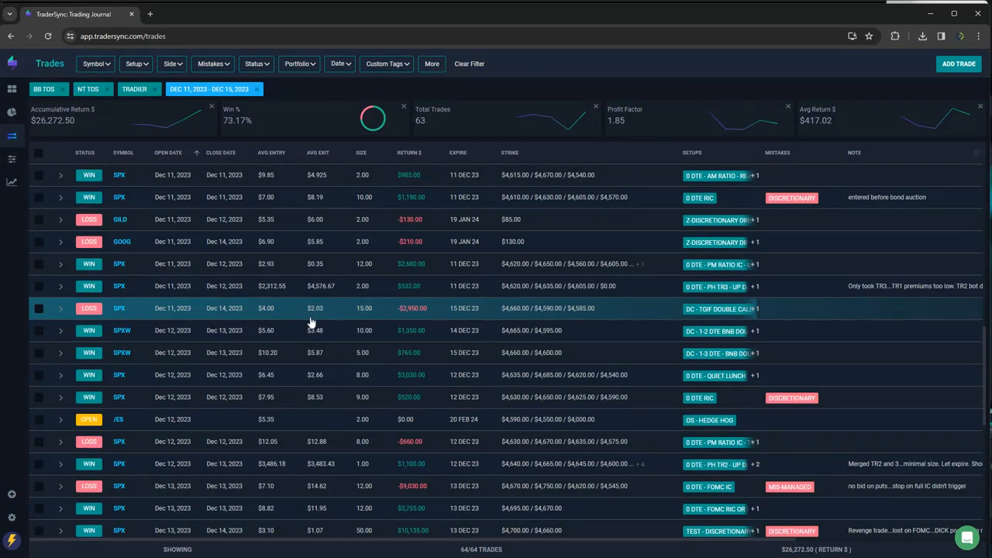
pyautogui.scroll(-3)
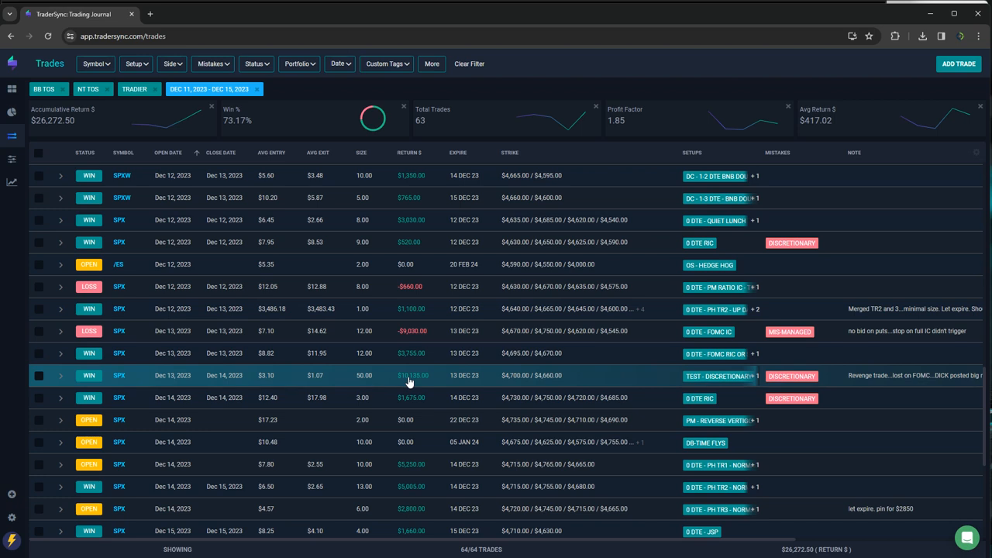
pyautogui.moveTo(410, 418)
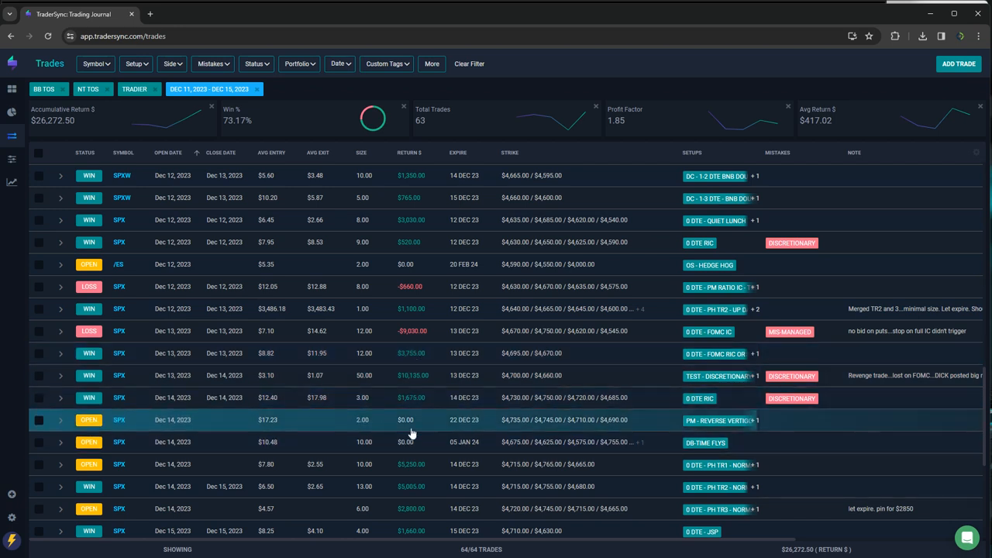
pyautogui.scroll(3)
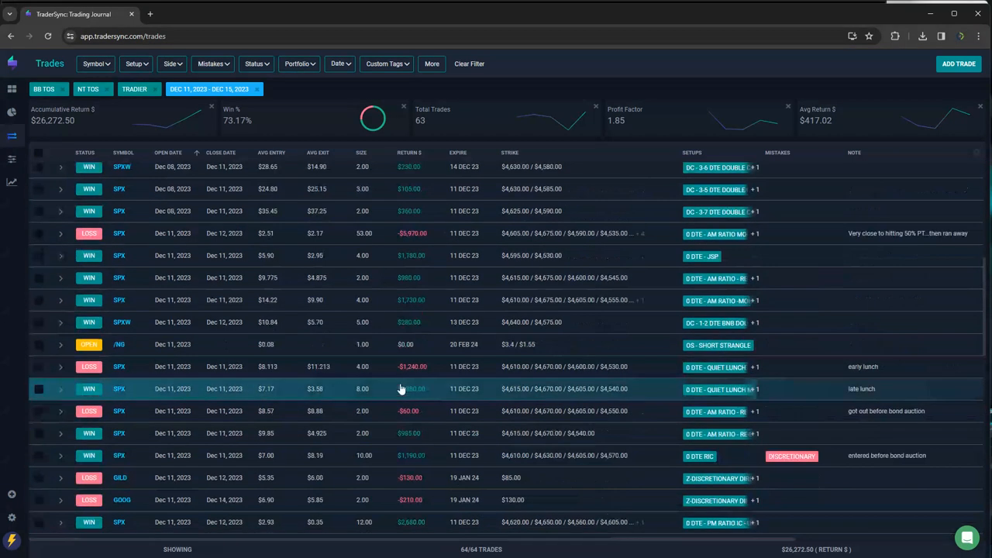
pyautogui.scroll(3)
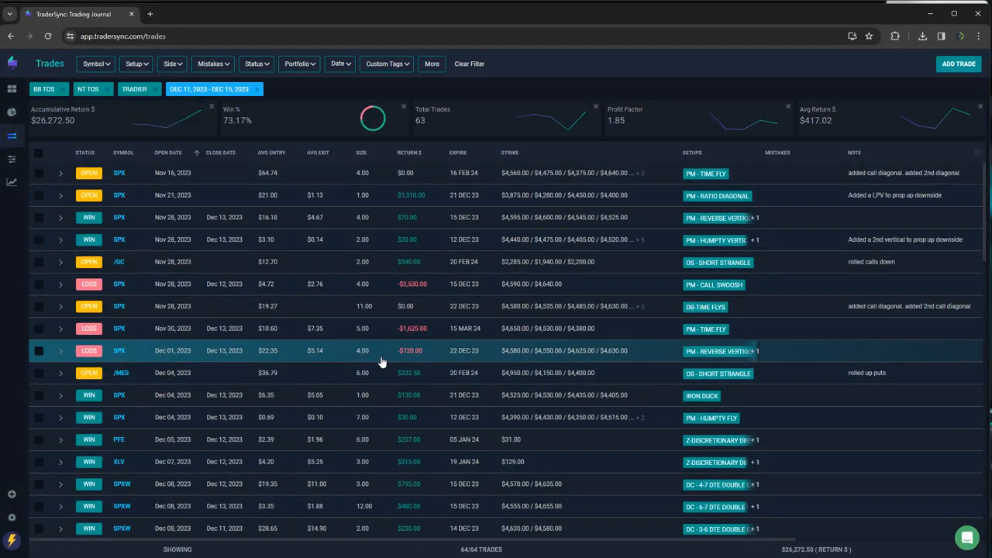
pyautogui.moveTo(189, 105)
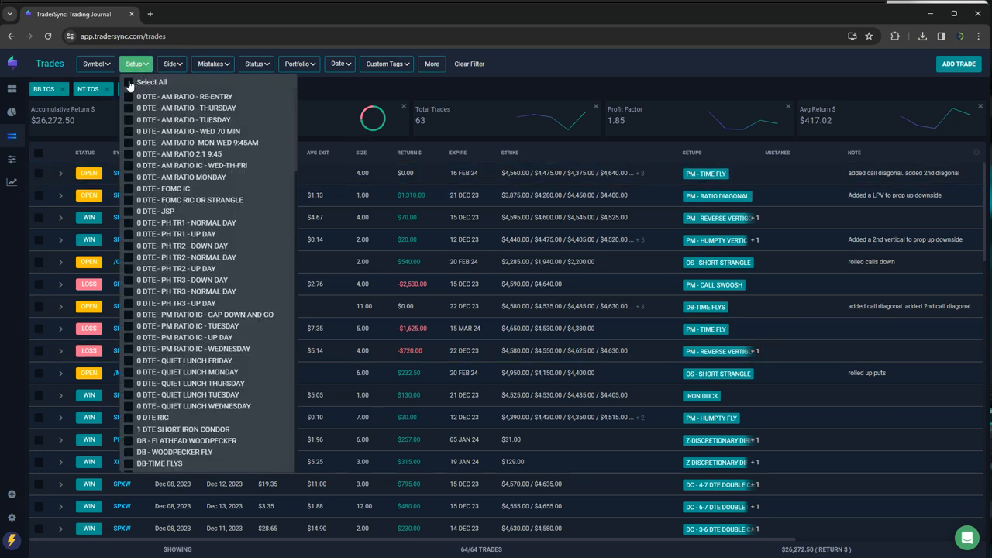
# Step: Filter the trade list to the 0 DTE AM Ratio setups, showing 5 trades at -$2,335 accumulated return
pyautogui.click(128, 96)
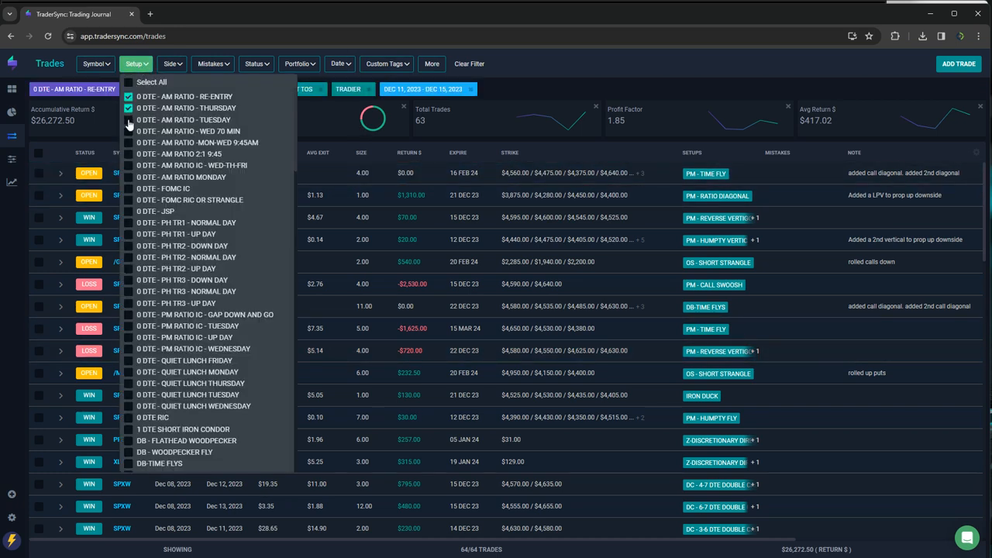
pyautogui.click(129, 153)
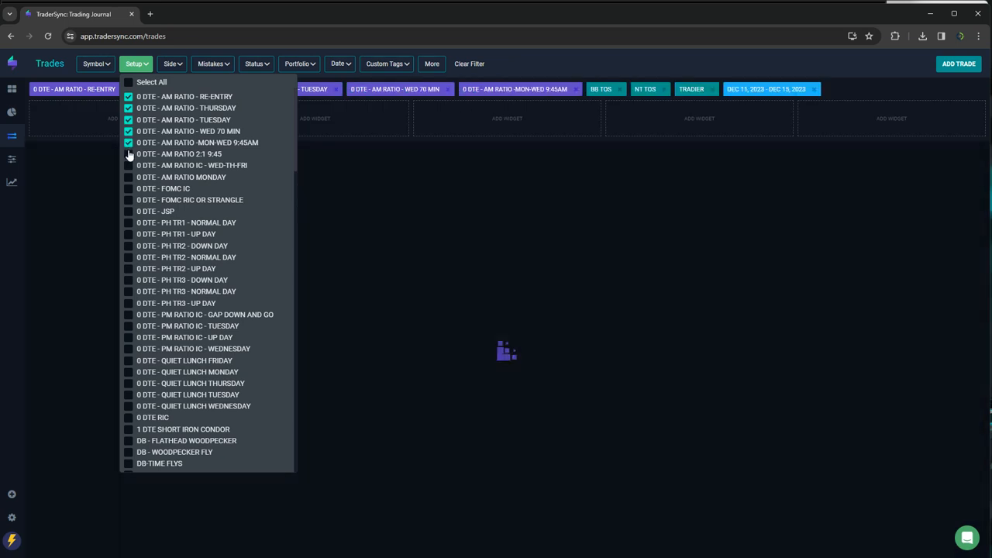
pyautogui.click(127, 177)
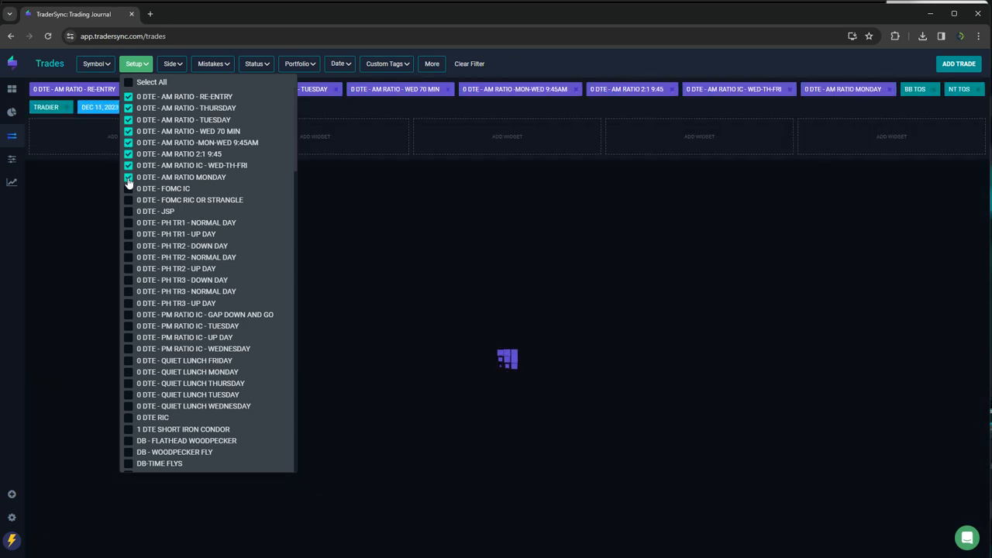
pyautogui.click(129, 176)
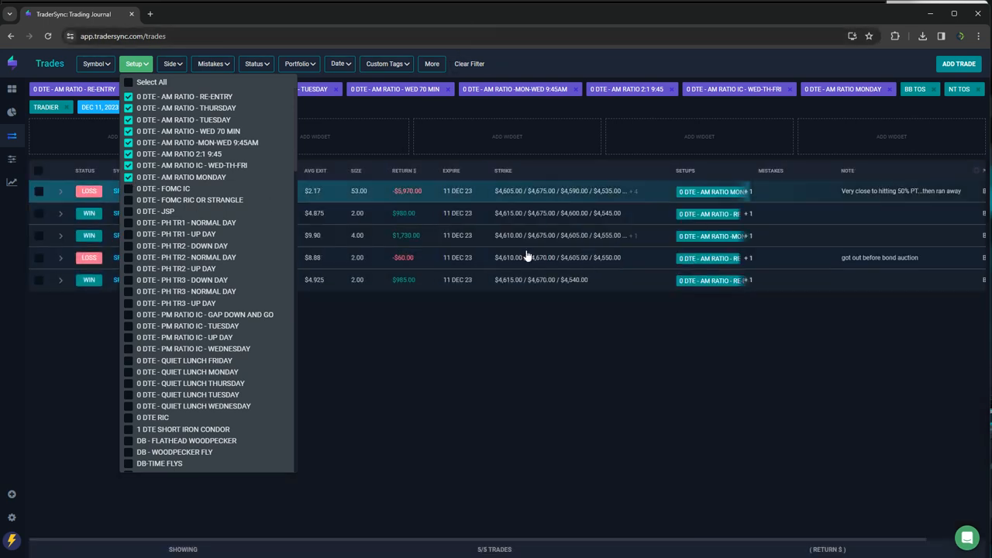
pyautogui.click(186, 109)
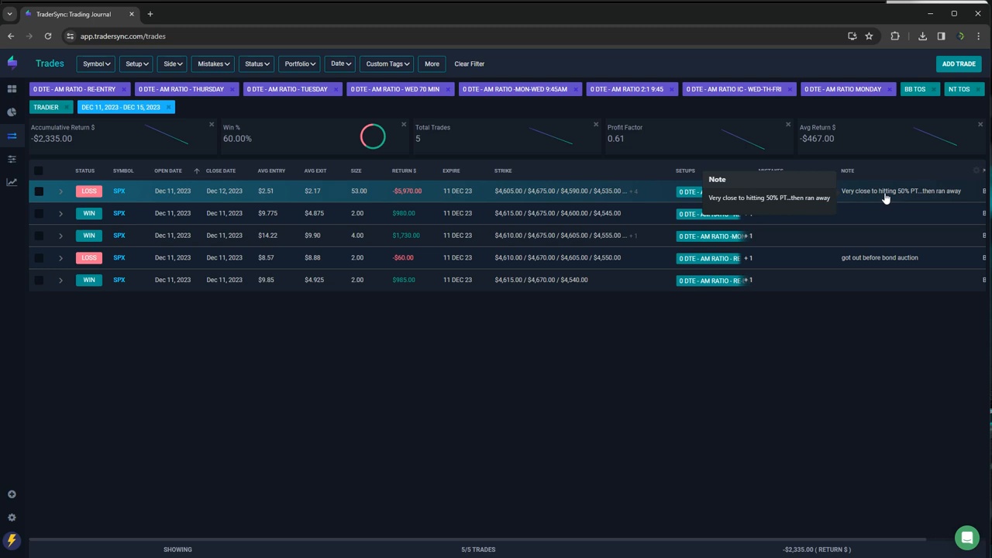
pyautogui.moveTo(418, 366)
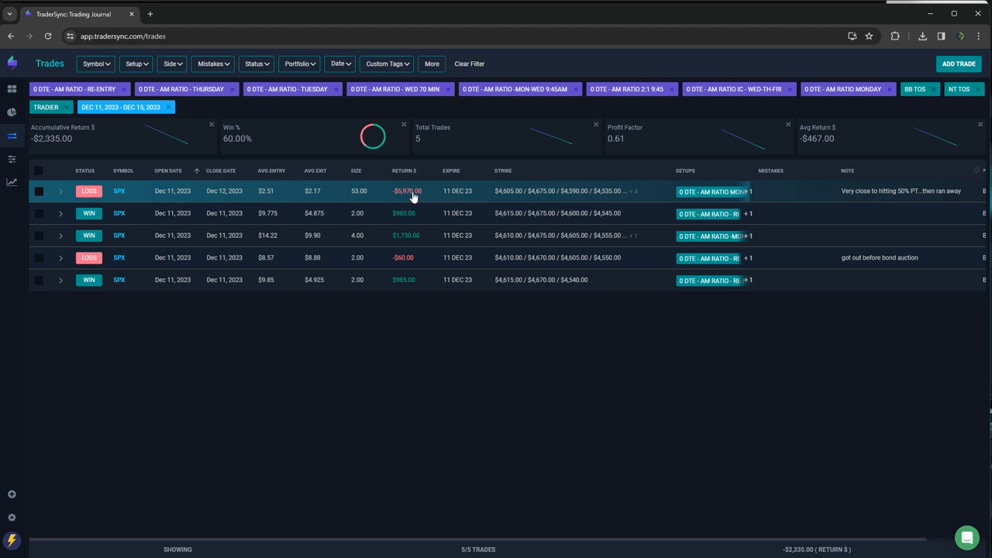
pyautogui.moveTo(415, 235)
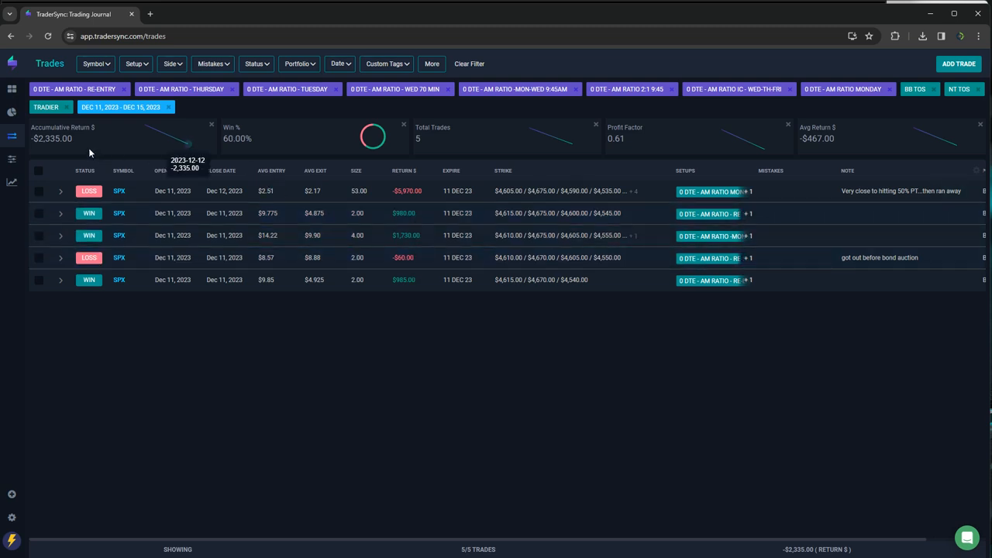
pyautogui.click(136, 64)
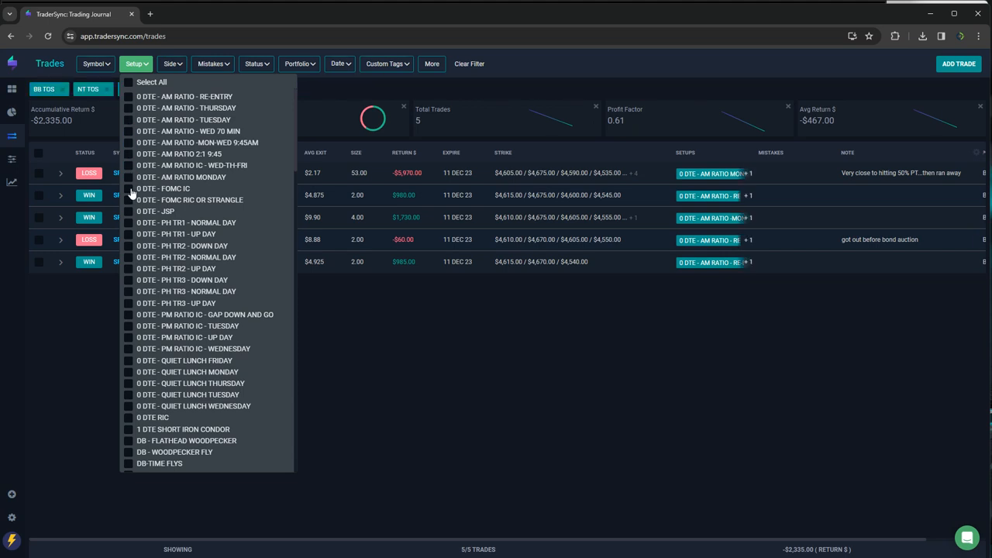
# Step: Swap the setup filter to 0 DTE FOMC IC and FOMC RIC or Strangle, showing two SPX trades
pyautogui.click(128, 189)
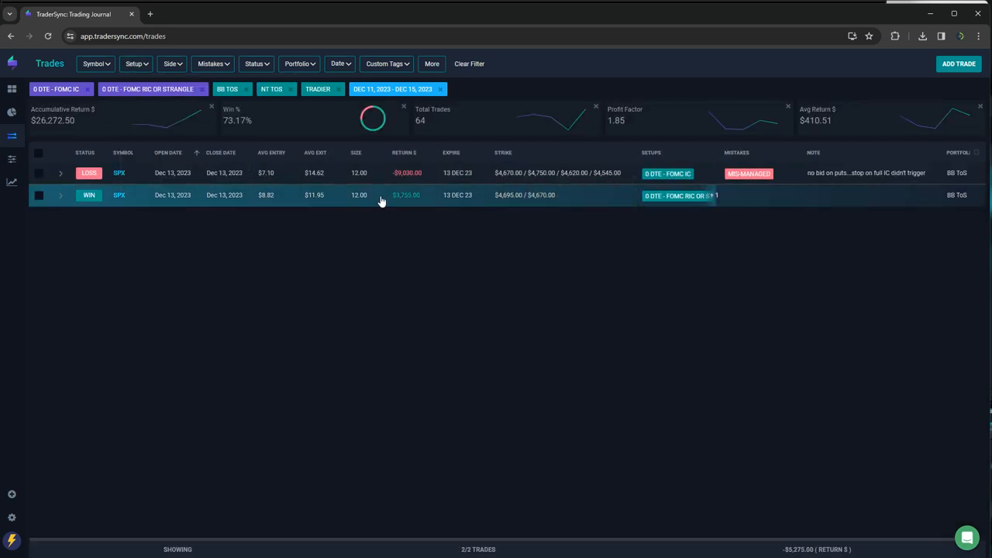
pyautogui.moveTo(372, 203)
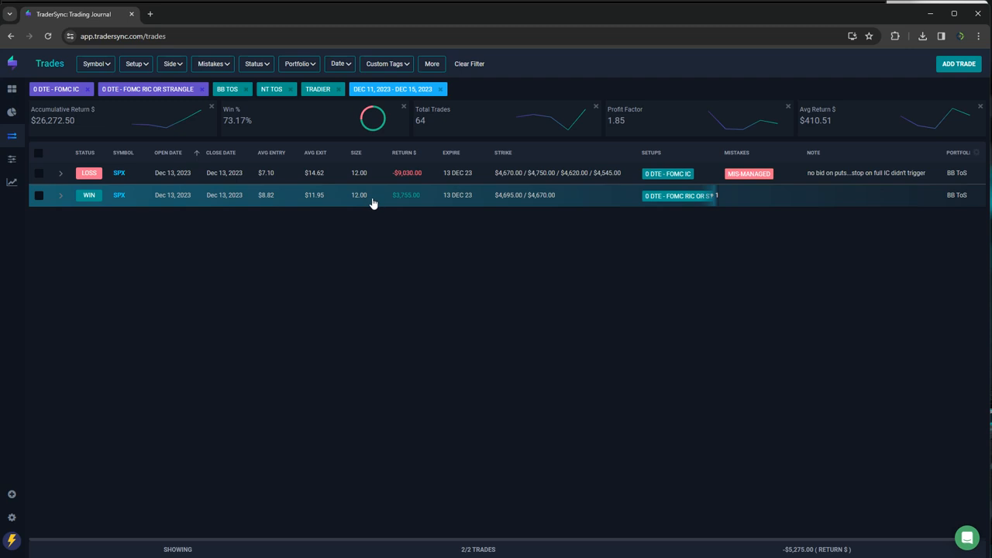
pyautogui.moveTo(406, 203)
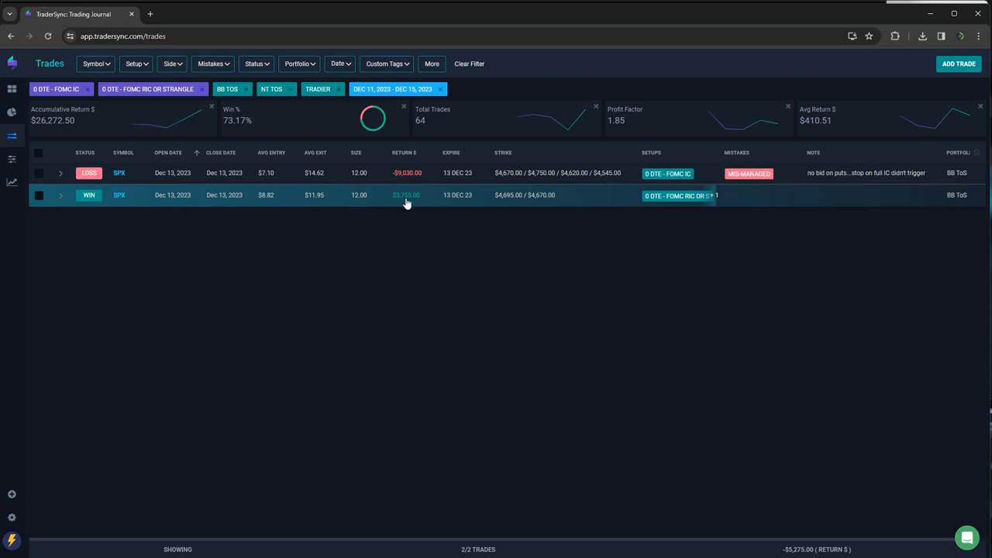
pyautogui.moveTo(413, 173)
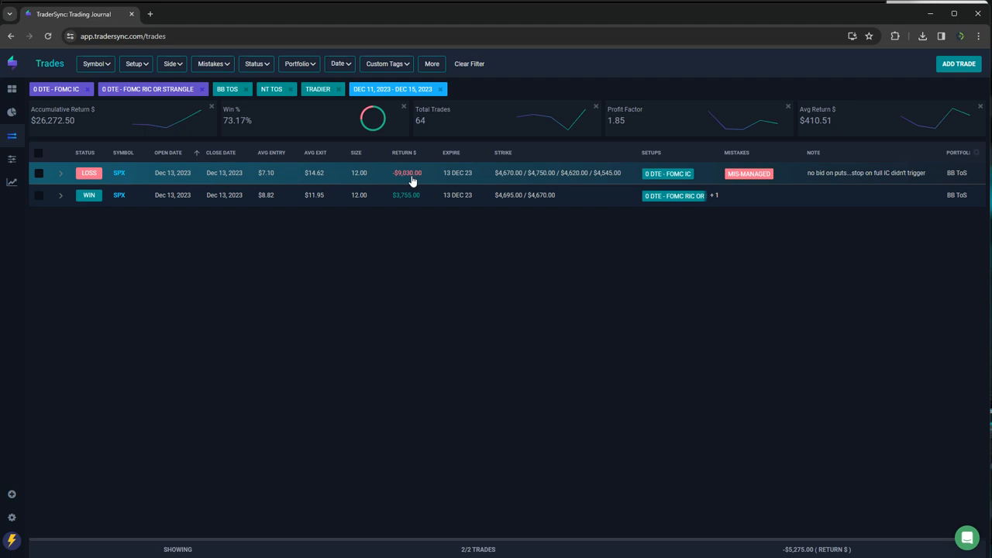
pyautogui.moveTo(576, 192)
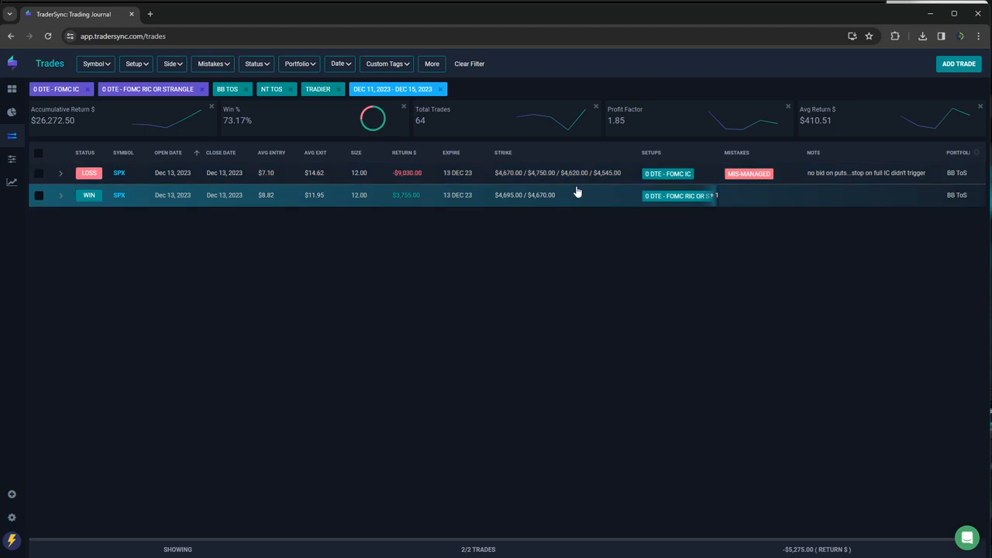
pyautogui.moveTo(704, 254)
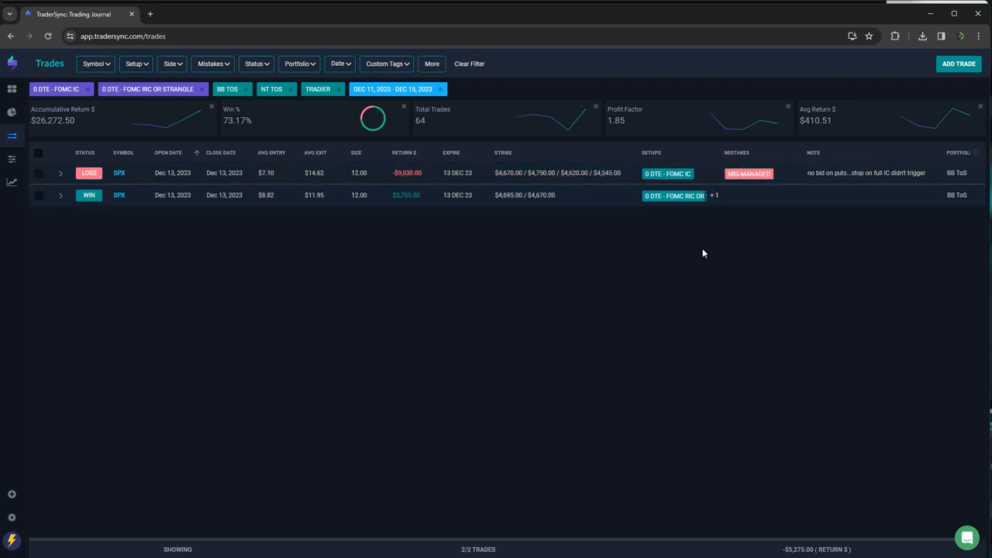
pyautogui.moveTo(390, 272)
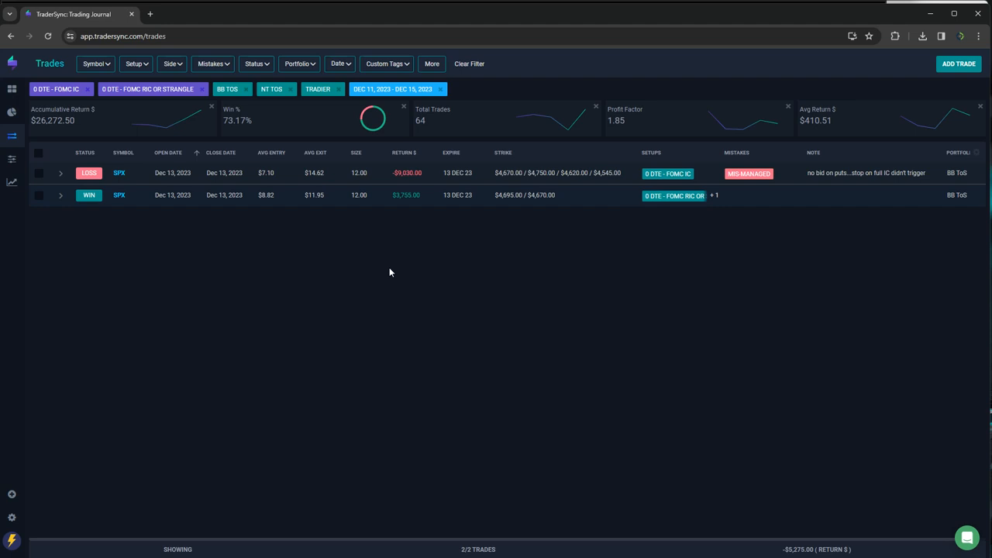
pyautogui.moveTo(406, 247)
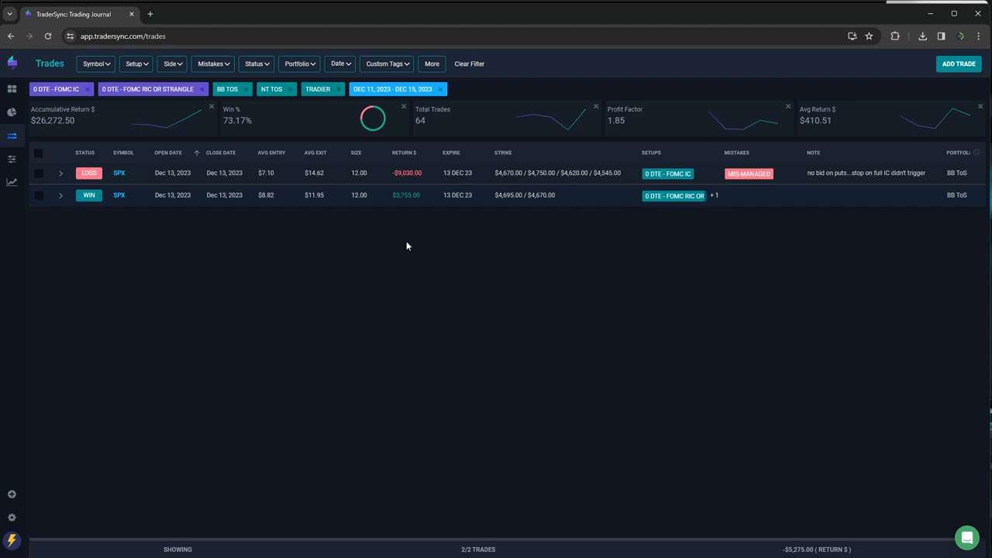
pyautogui.moveTo(411, 173)
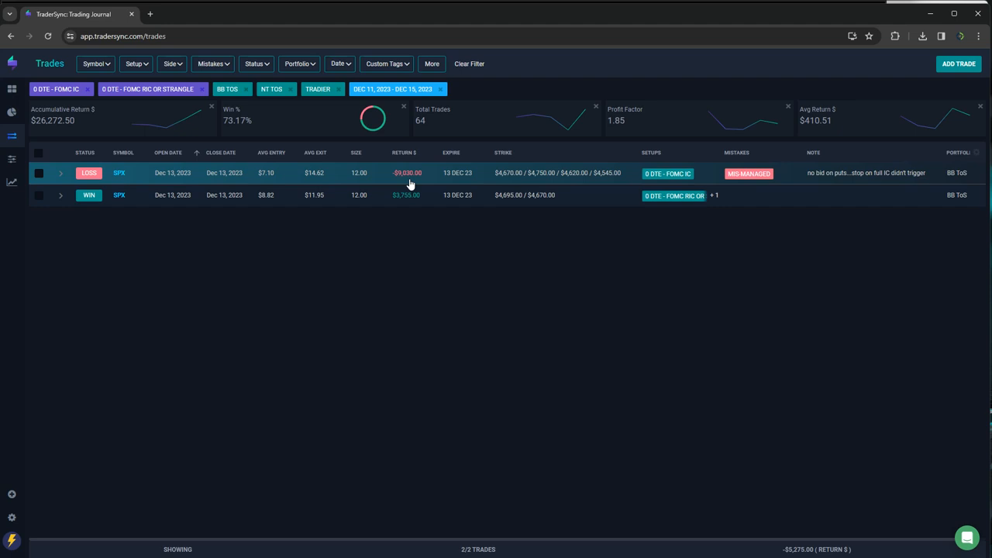
pyautogui.moveTo(403, 183)
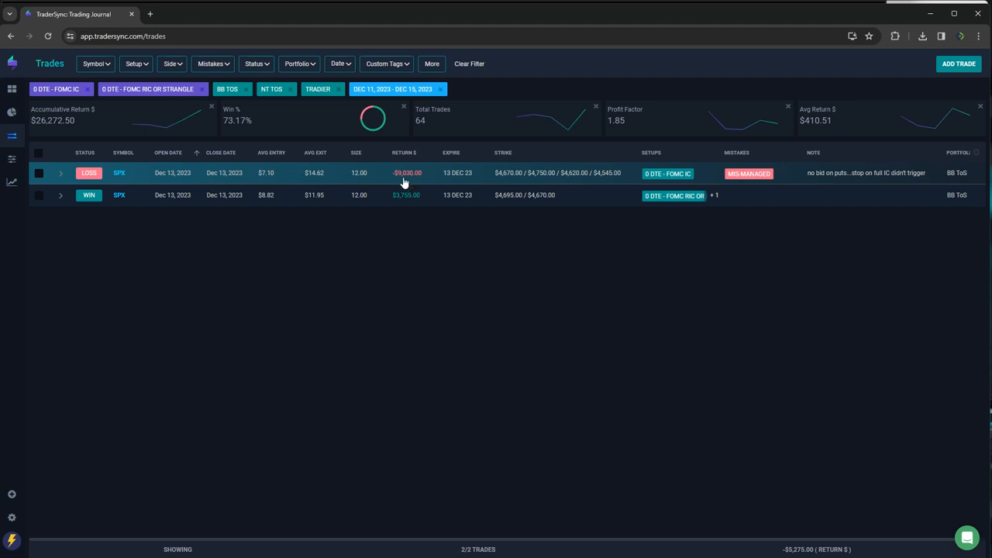
pyautogui.click(133, 63)
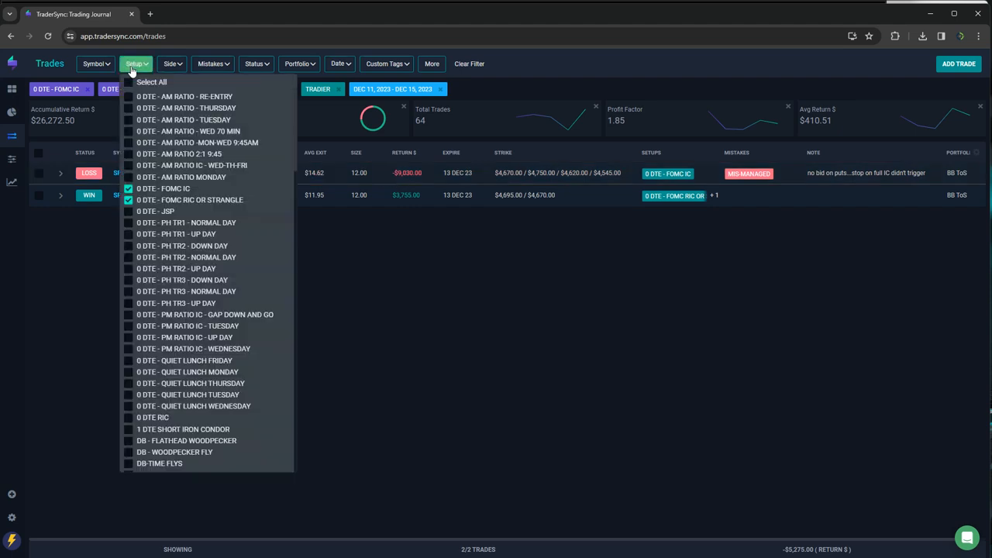
# Step: Drop the FOMC setups, review 0 DTE - JSP, then move the filter to the PH TR setups
pyautogui.click(129, 189)
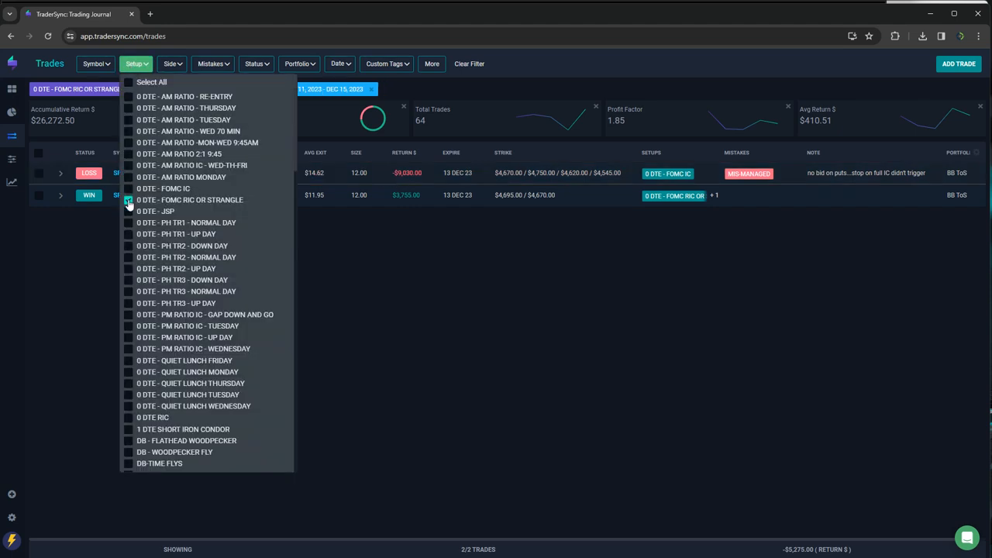
pyautogui.click(127, 211)
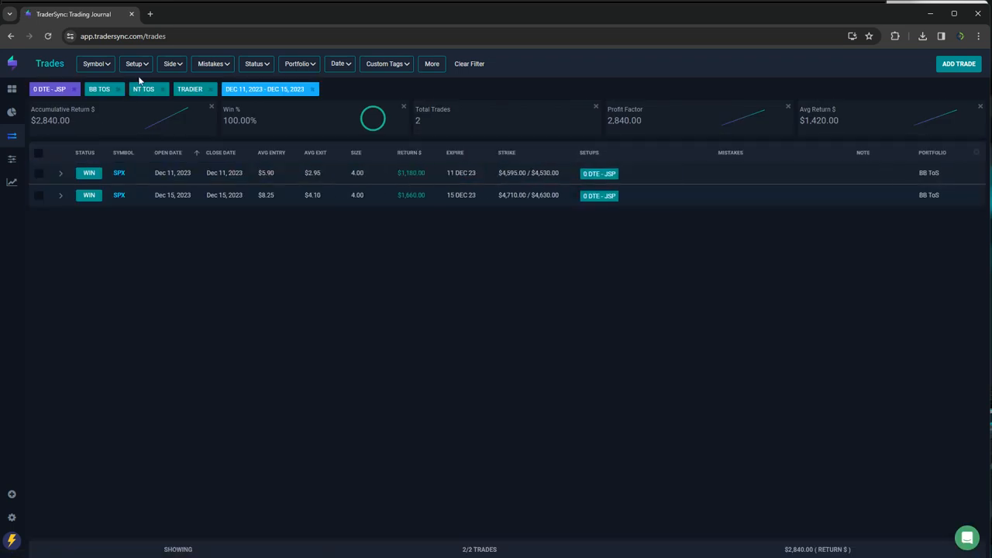
pyautogui.click(134, 63)
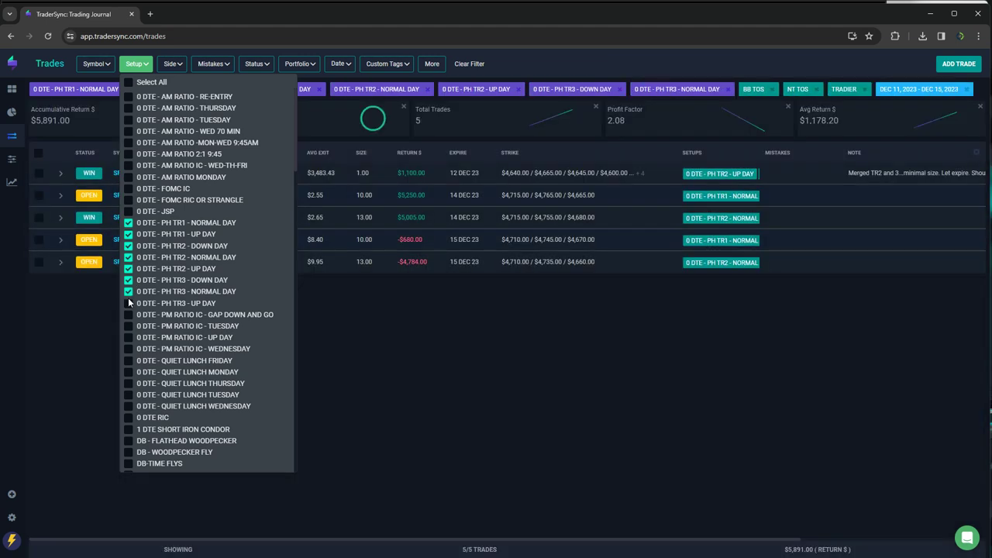
# Step: Add the remaining PH TR3 setups so the list covers 8 trades at $8,743 accumulated return
pyautogui.click(127, 302)
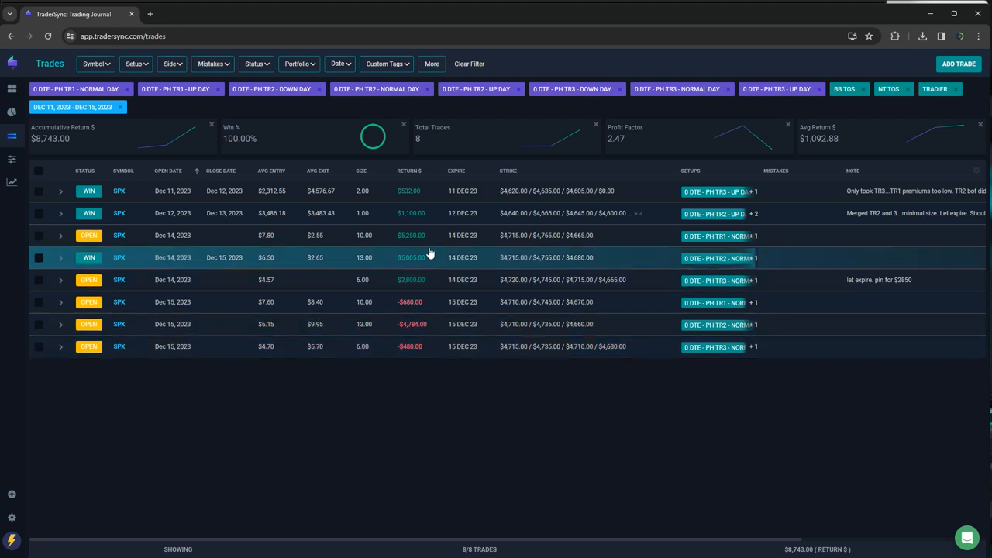
pyautogui.moveTo(738, 192)
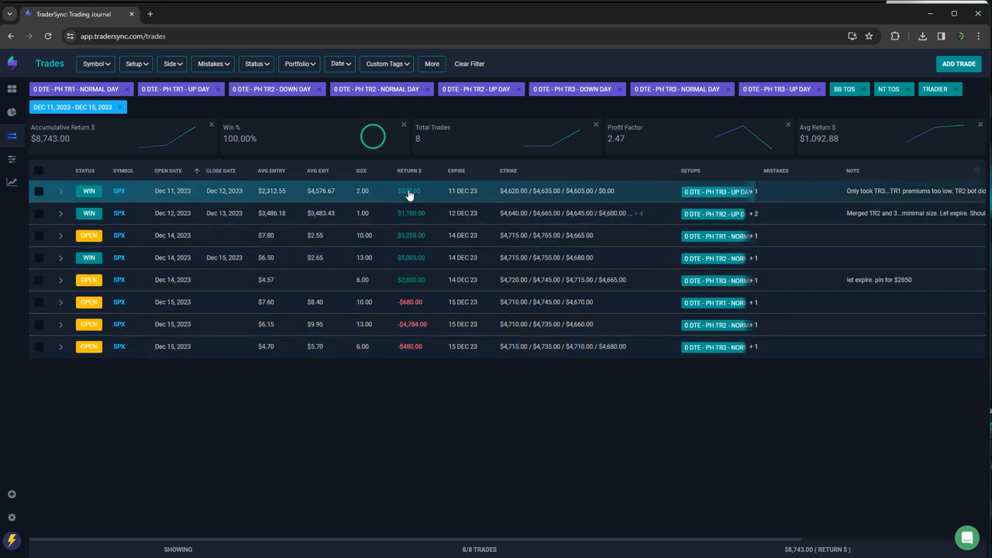
pyautogui.moveTo(477, 214)
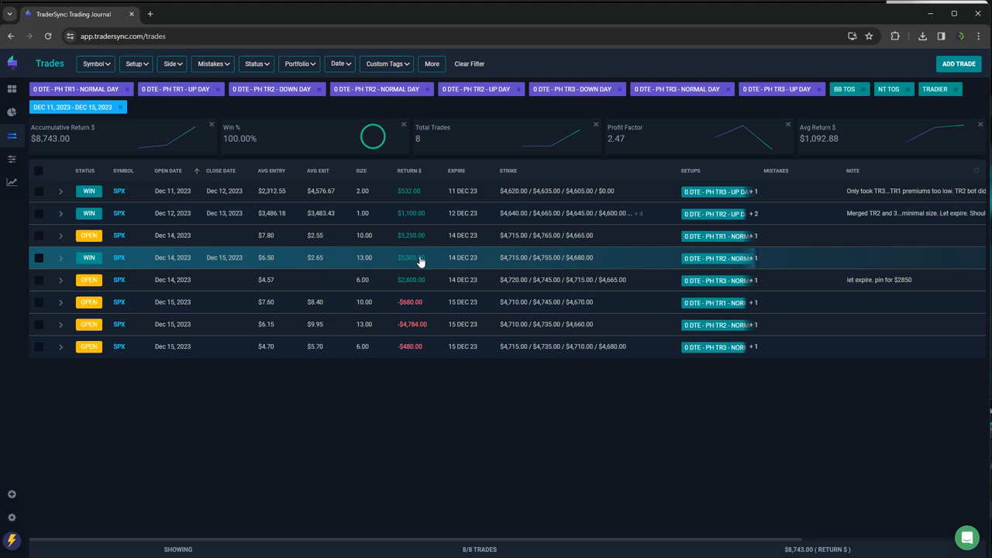
pyautogui.moveTo(426, 300)
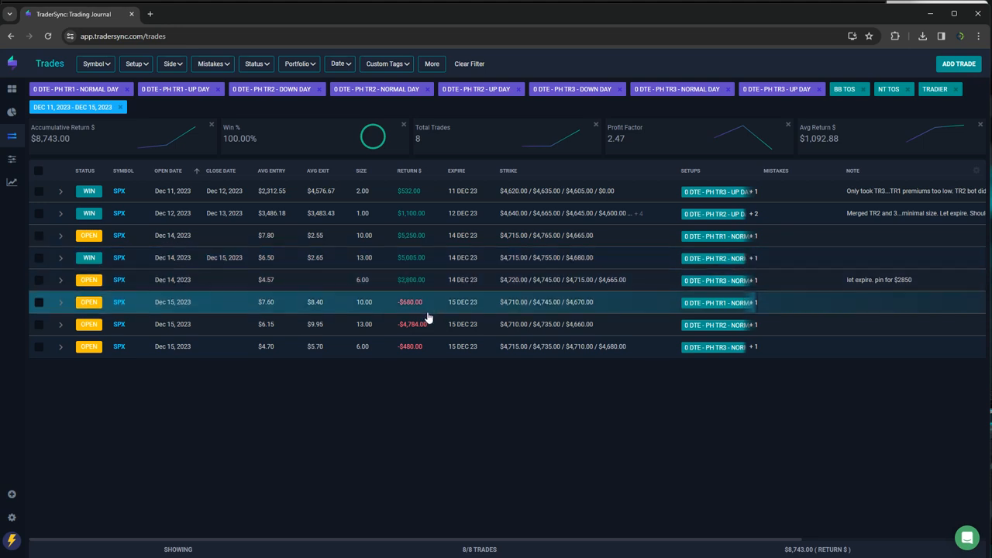
pyautogui.moveTo(409, 302)
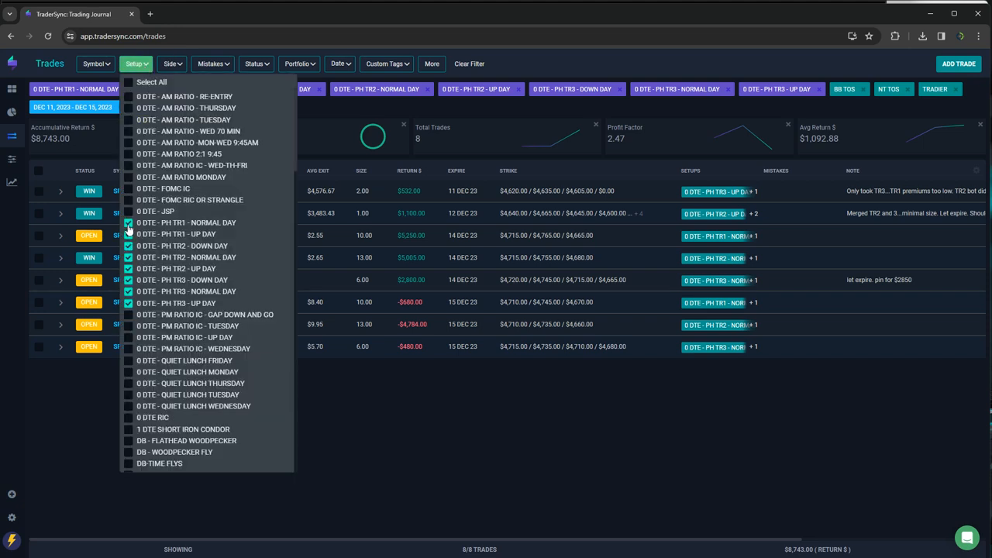
# Step: Replace the PH setups with all five 0 DTE - QUIET LUNCH setups, showing 4 trades at $6,965
pyautogui.click(127, 291)
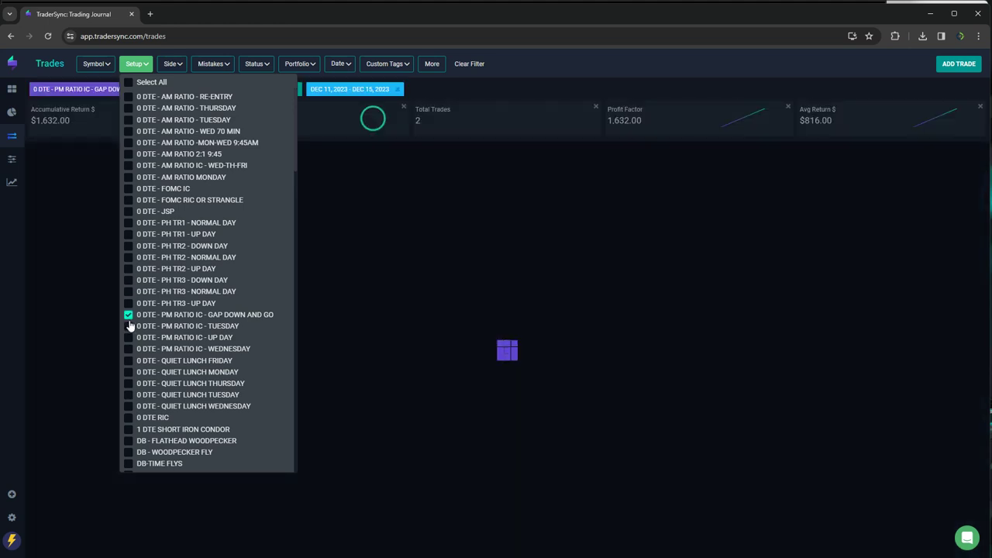
pyautogui.click(129, 348)
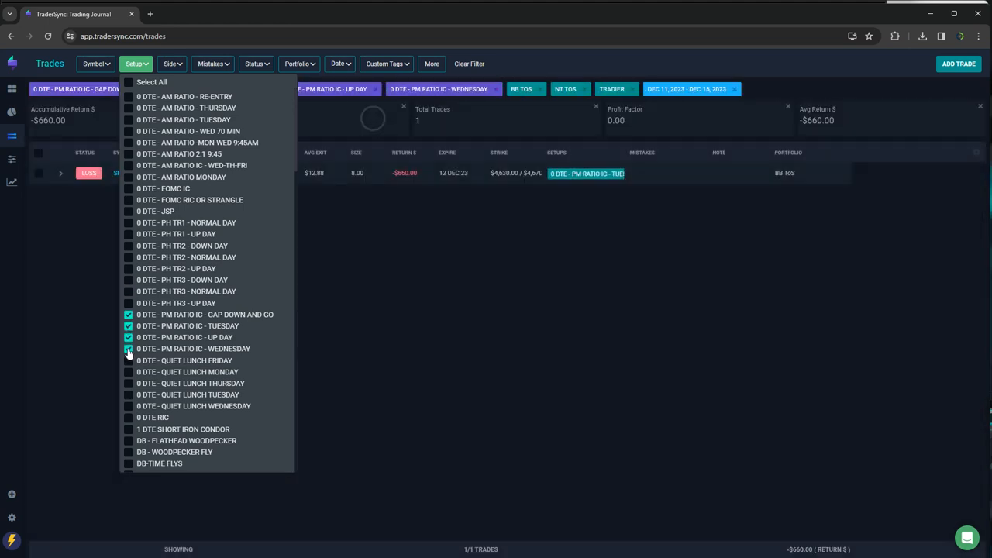
pyautogui.click(127, 347)
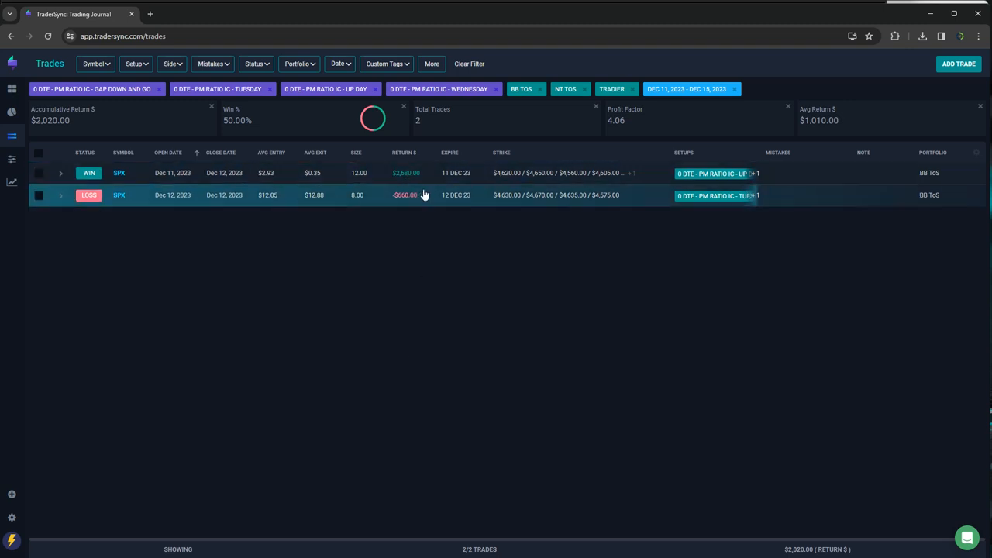
pyautogui.moveTo(229, 214)
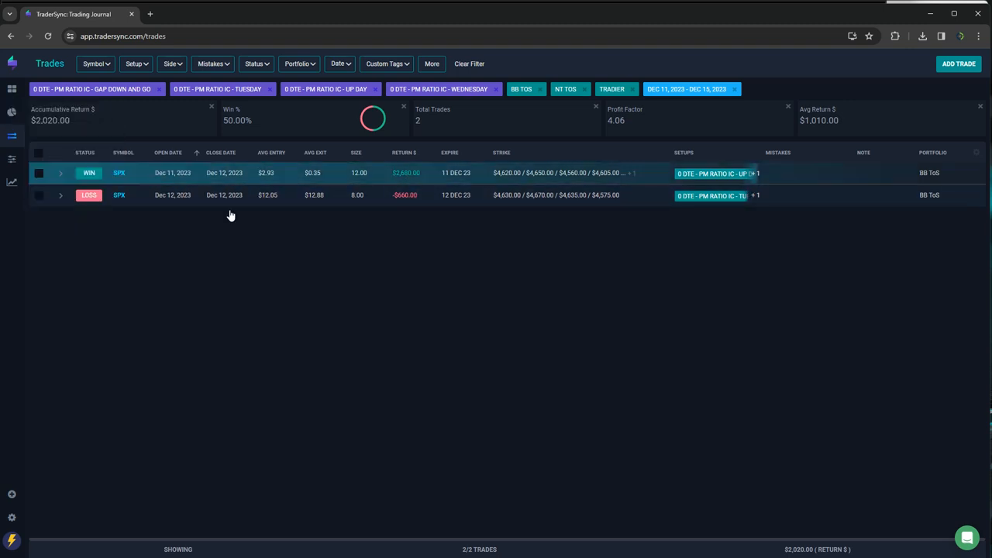
pyautogui.click(134, 64)
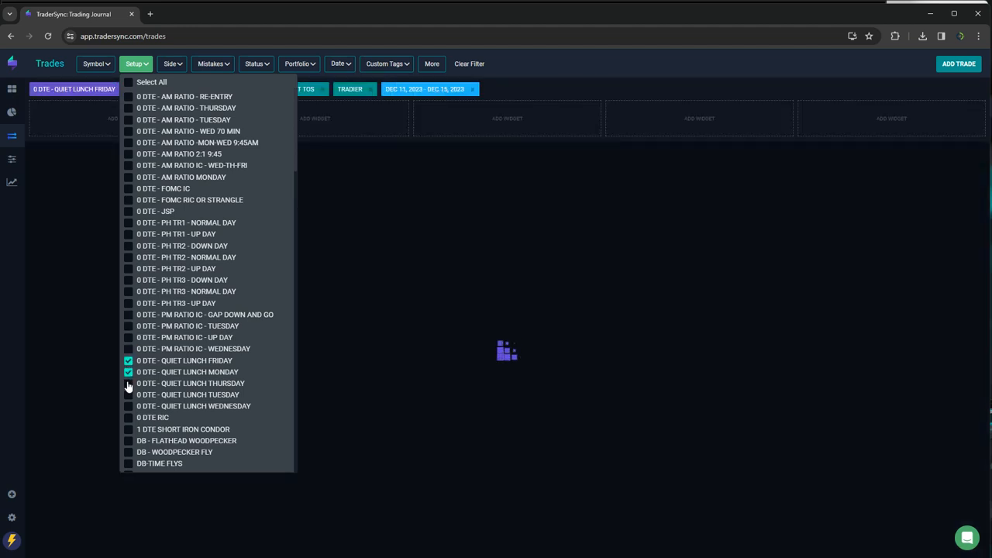
pyautogui.click(129, 383)
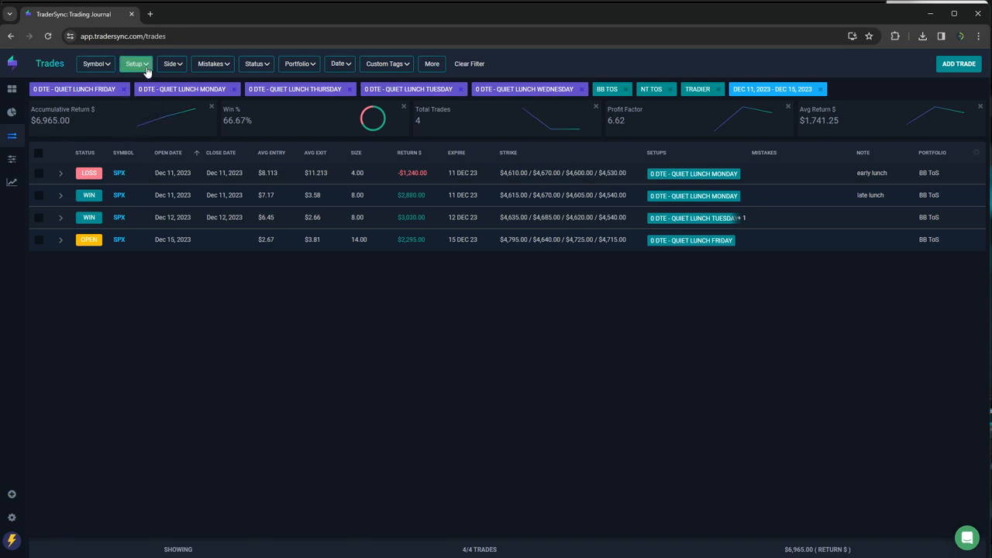
pyautogui.click(137, 64)
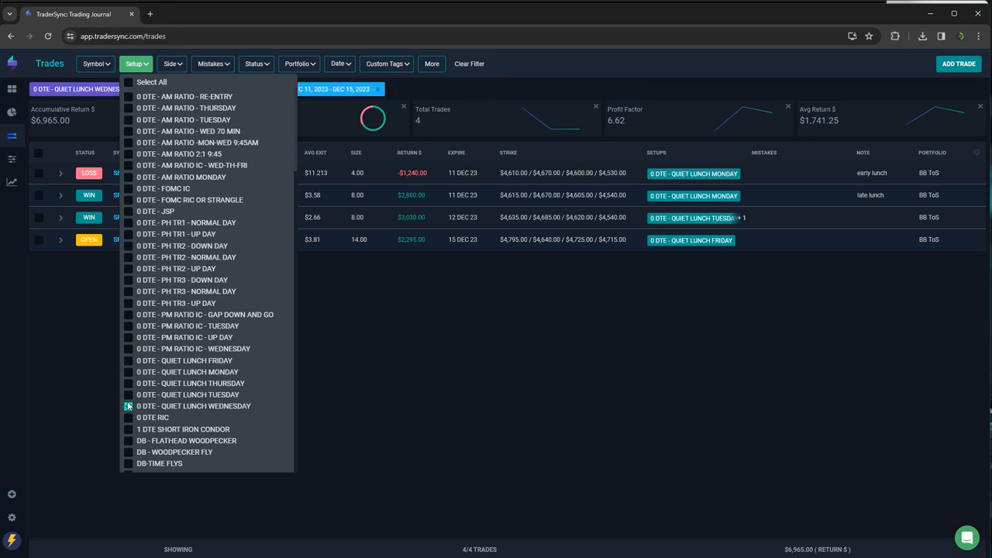
# Step: Review the 0 DTE RIC trades (4 trades, $3,385) and clear that filter back to all 64 trades
pyautogui.click(129, 417)
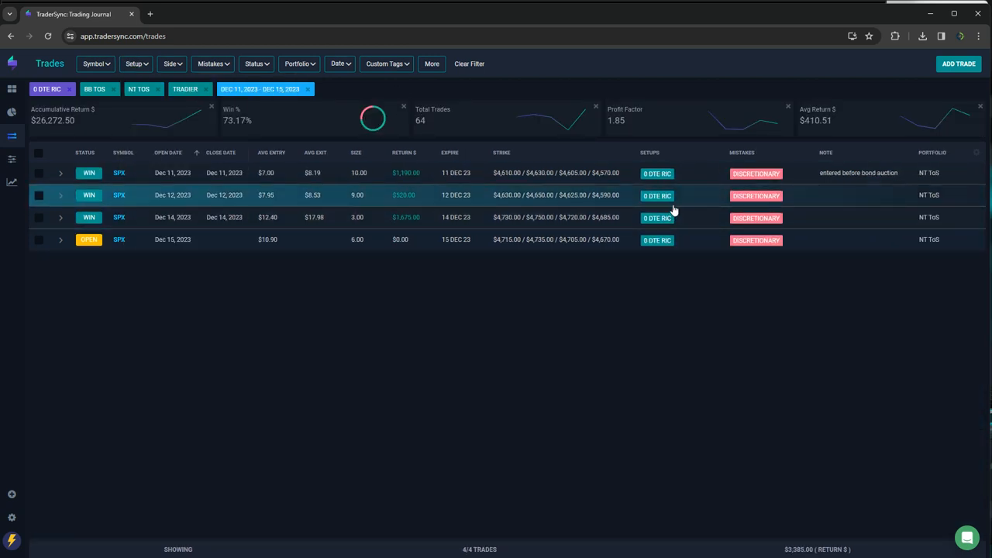
pyautogui.moveTo(490, 196)
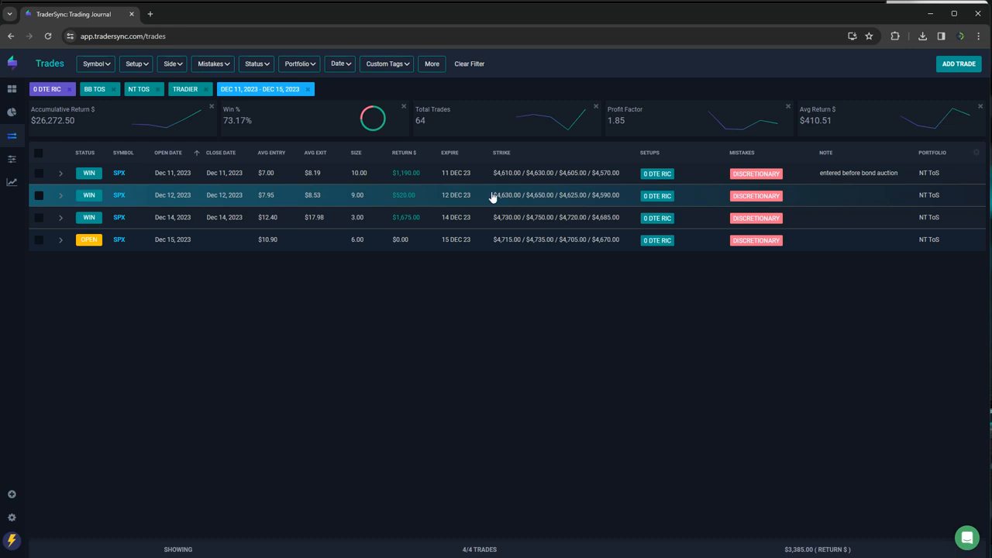
pyautogui.moveTo(452, 198)
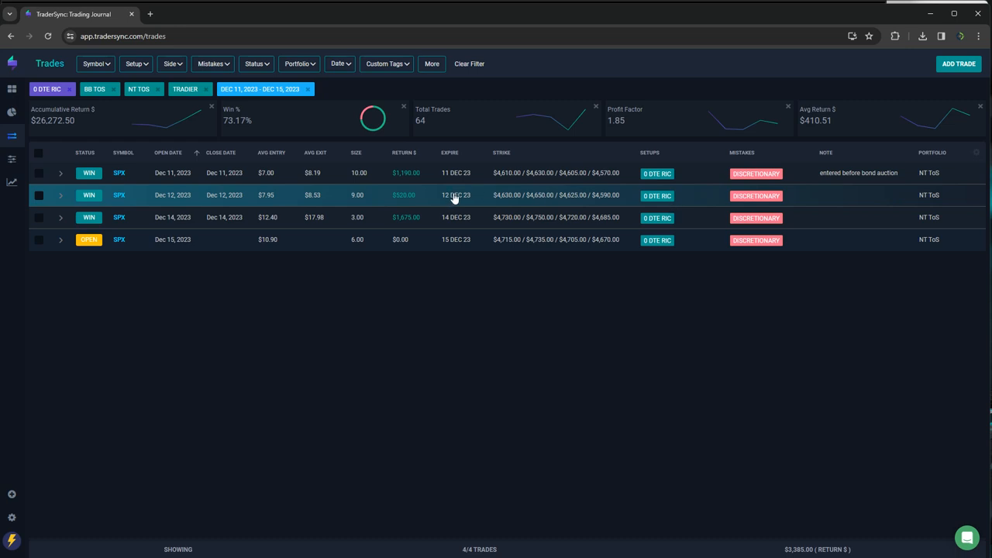
pyautogui.moveTo(415, 214)
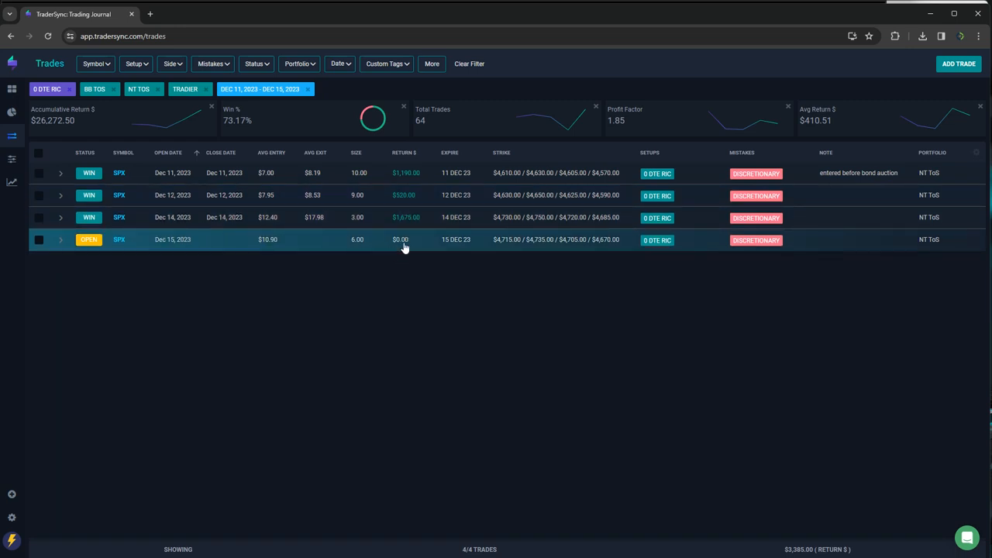
pyautogui.moveTo(62, 56)
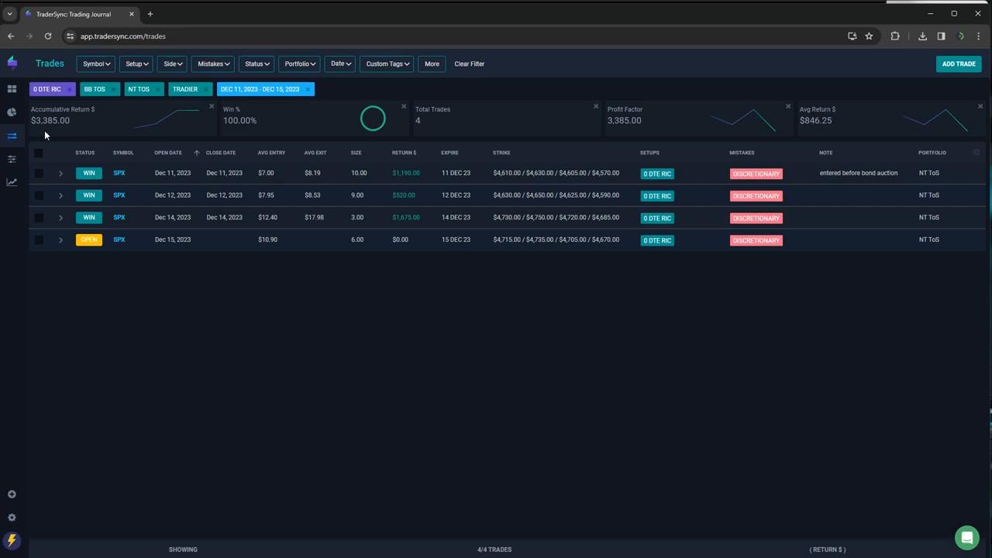
pyautogui.moveTo(401, 239)
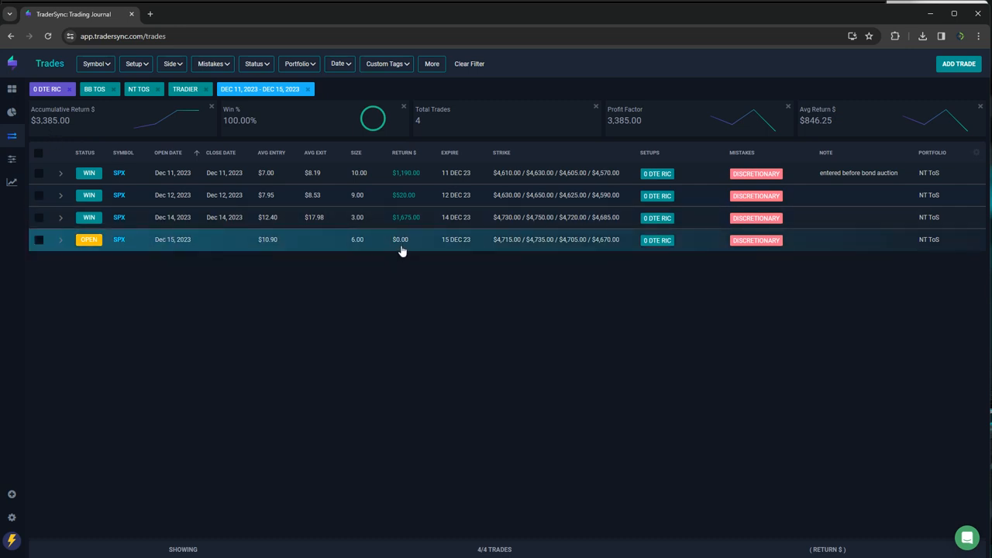
pyautogui.moveTo(378, 229)
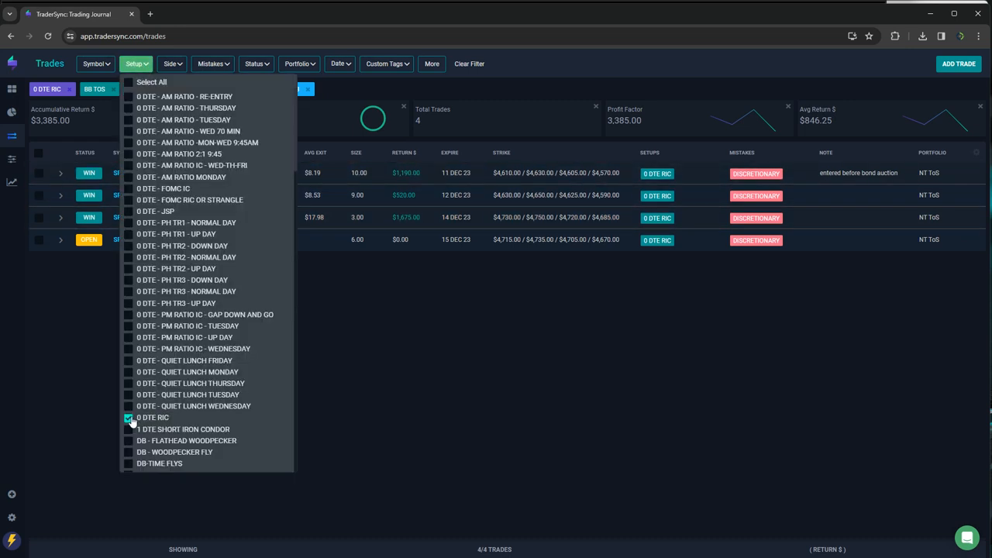
pyautogui.click(128, 416)
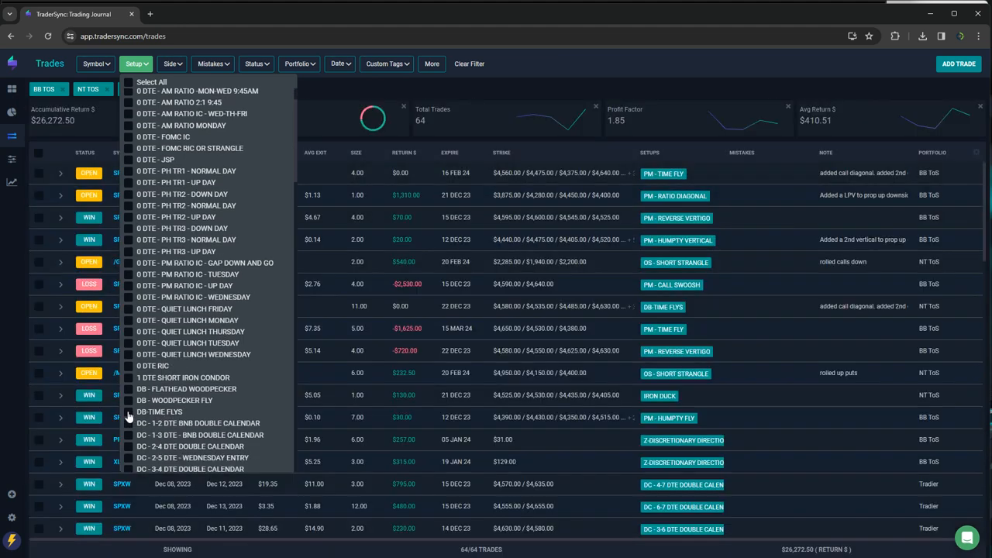
# Step: Select every DC double-calendar setup in the Setup filter
pyautogui.click(129, 412)
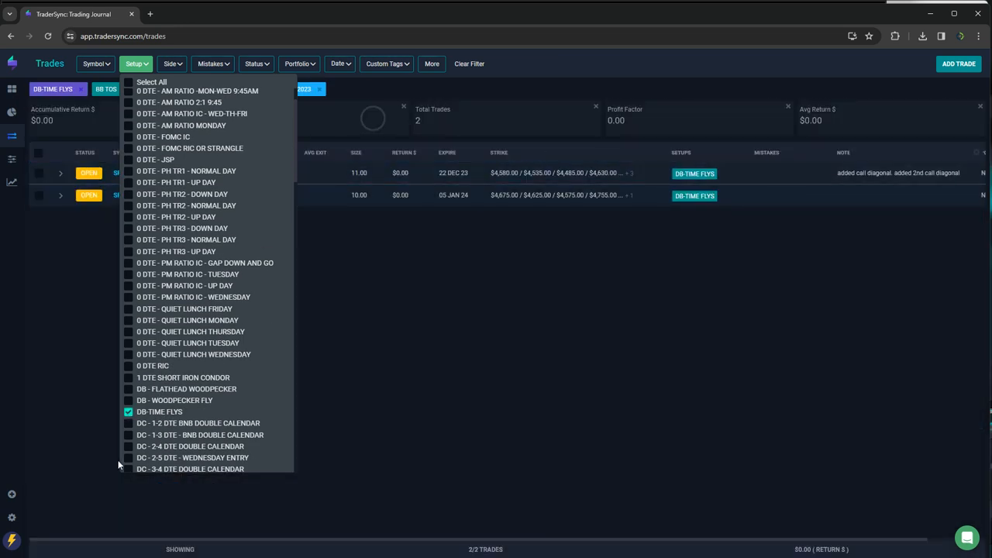
pyautogui.click(127, 413)
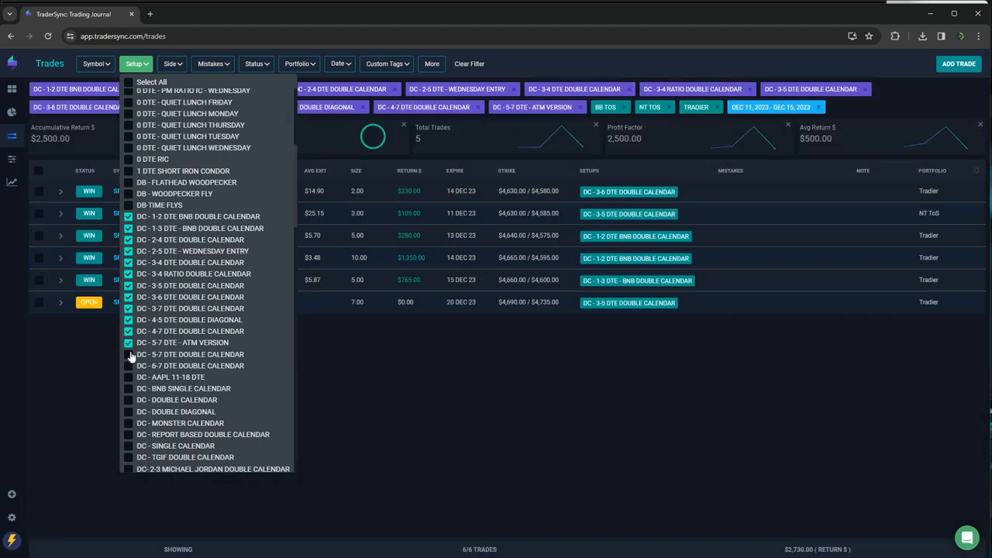
pyautogui.click(129, 387)
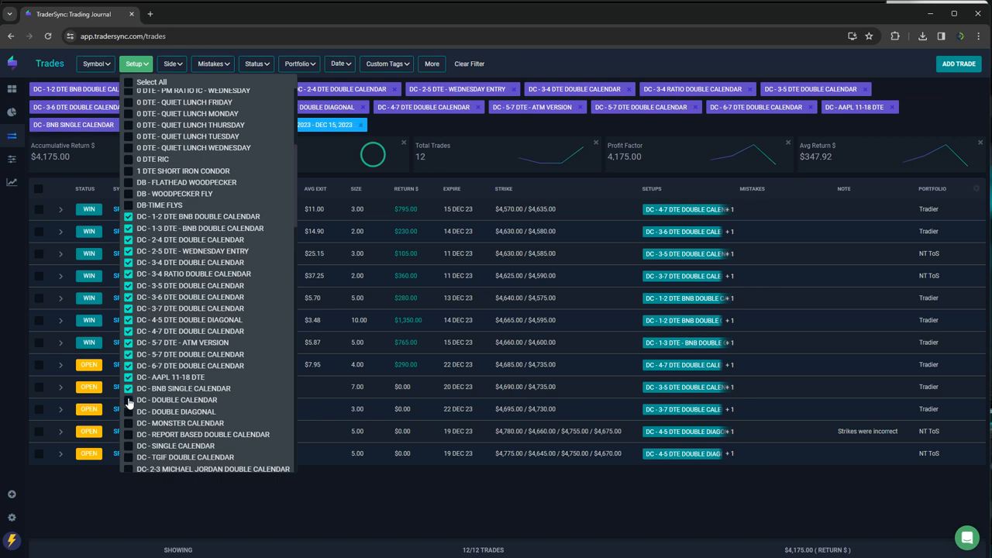
pyautogui.click(130, 422)
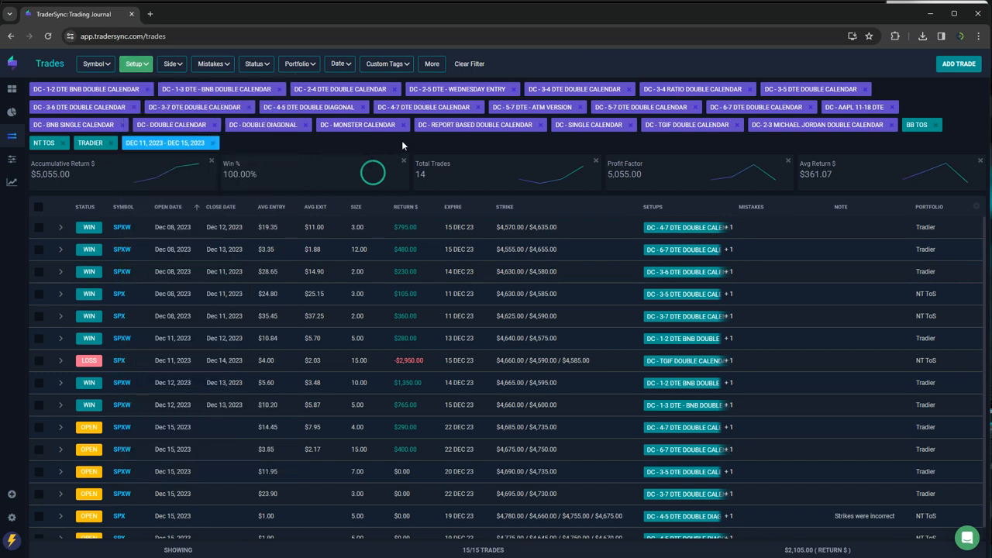
# Step: Reload the trades page to review the 15 DC trades returning $2,105, then clear them back to 64 trades
pyautogui.click(46, 37)
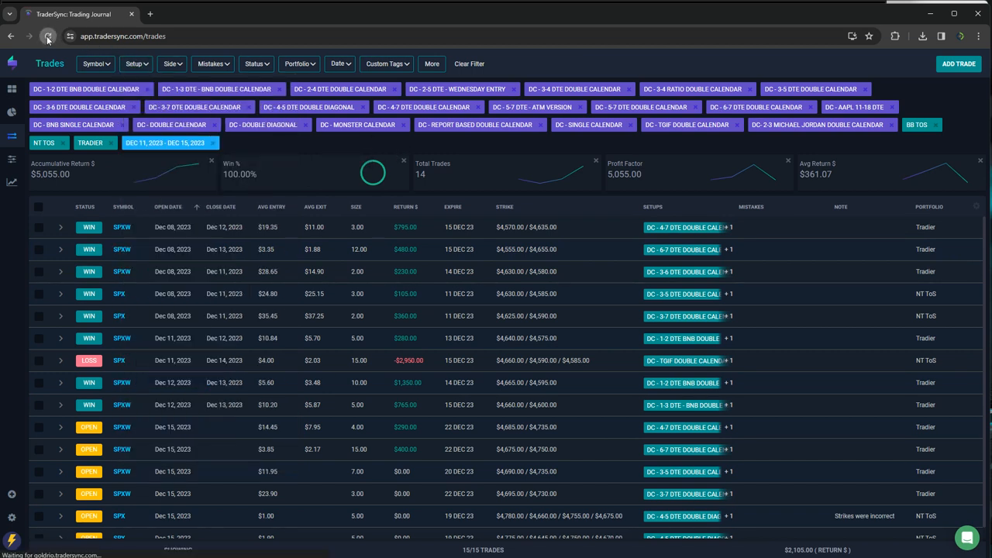
pyautogui.click(46, 36)
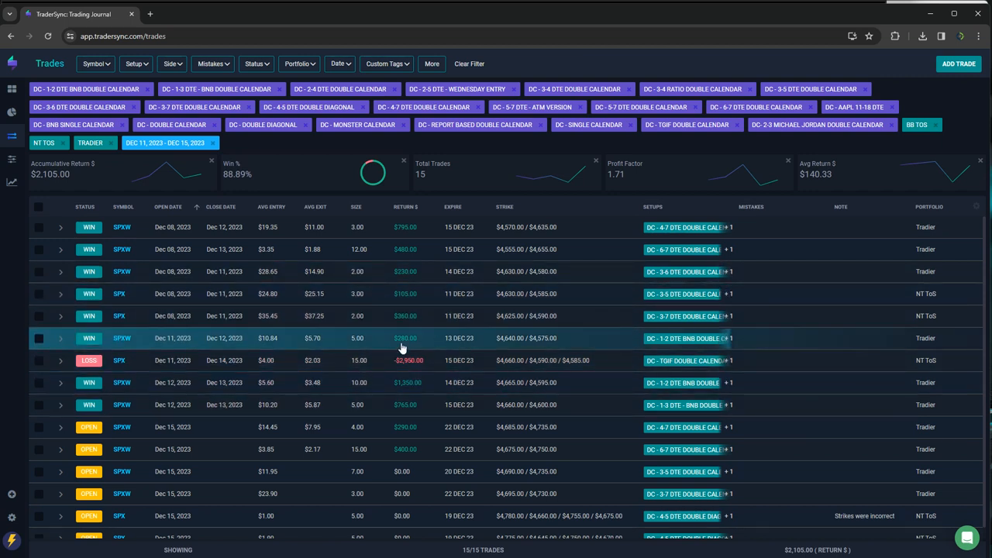
pyautogui.click(134, 64)
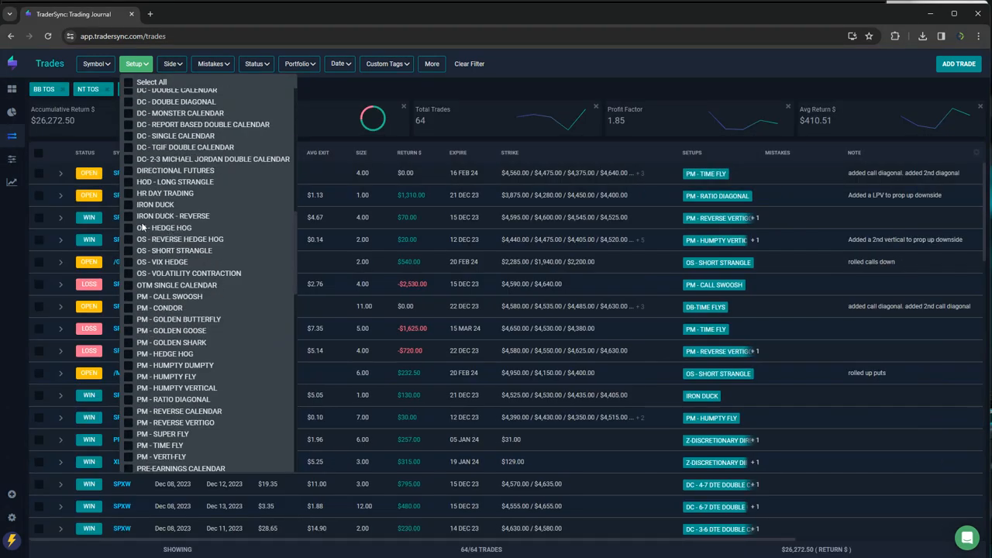
# Step: Briefly filter by Iron Duck and the OS setups, then settle on PM - CALL SWOOSH and PM - CONDOR
pyautogui.click(129, 205)
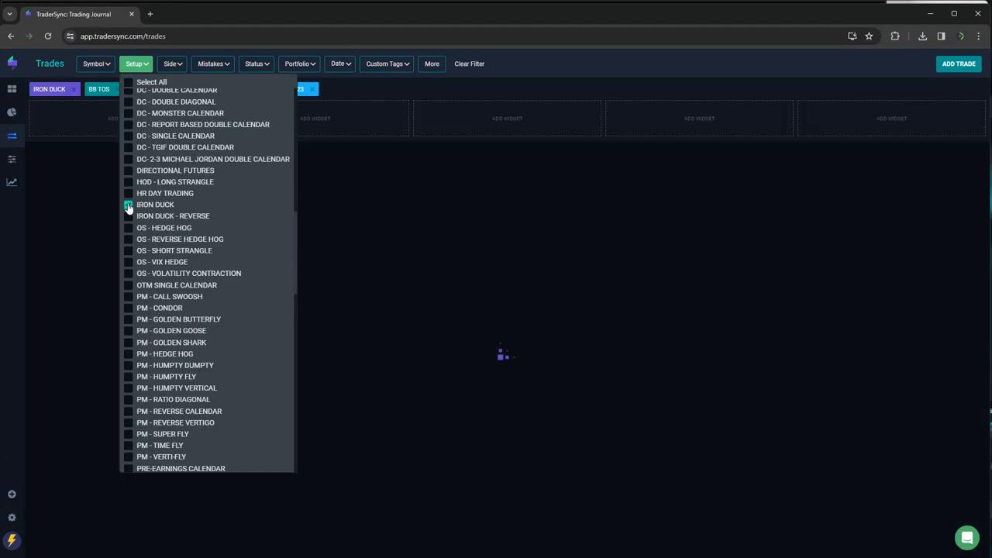
pyautogui.click(127, 204)
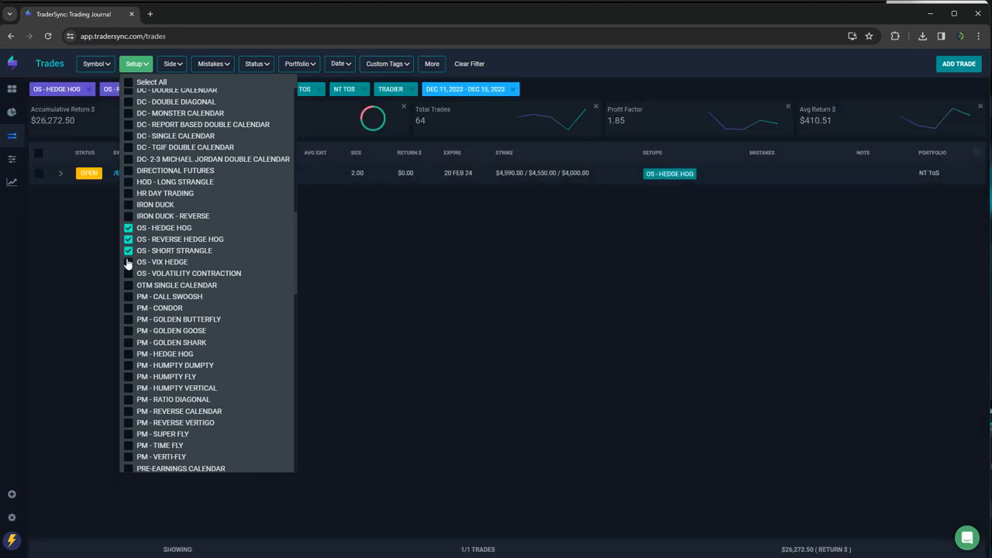
pyautogui.click(127, 262)
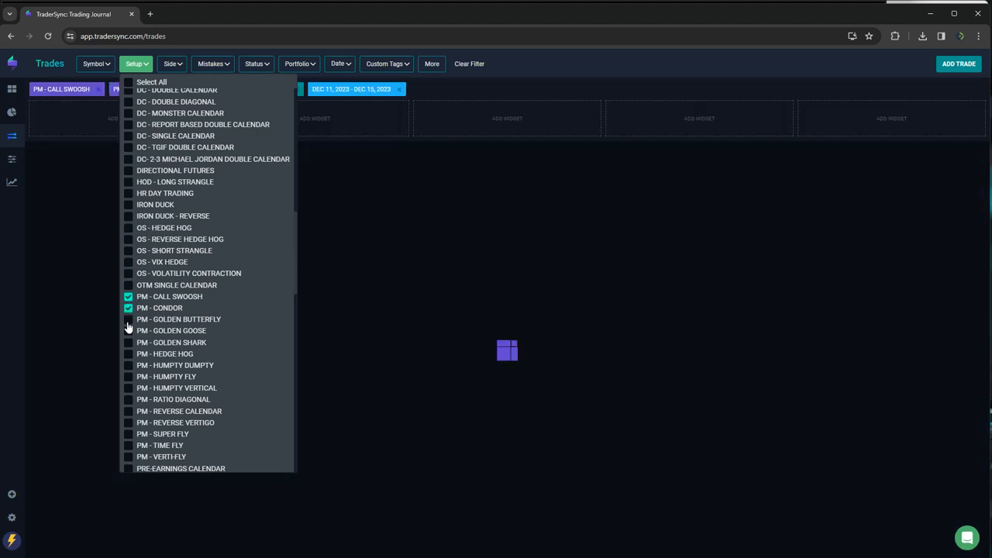
# Step: Add the remaining PM setups to the Setup filter, leaving 9 trades at 50% win rate and −$3,445 return
pyautogui.click(127, 319)
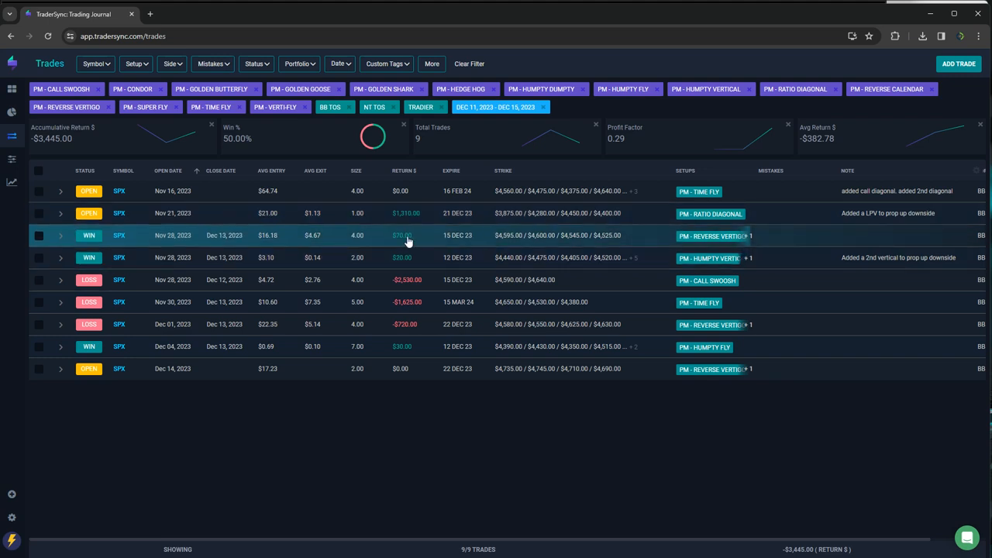
pyautogui.moveTo(263, 212)
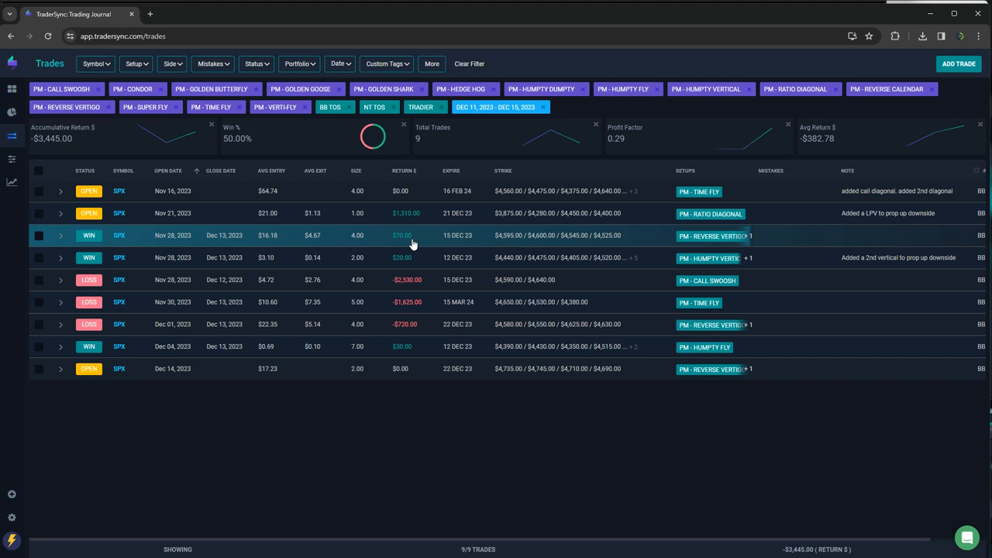
pyautogui.moveTo(412, 257)
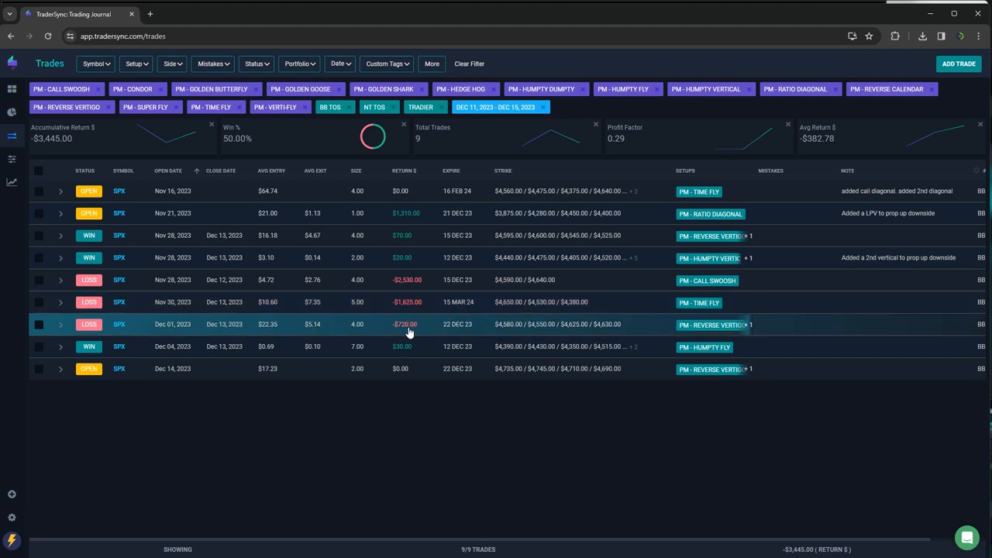
pyautogui.moveTo(409, 347)
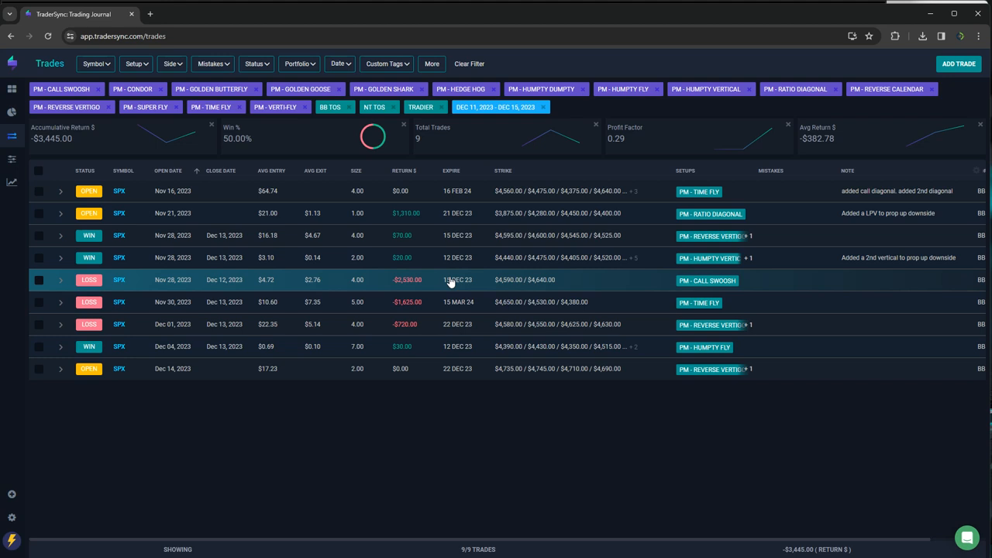
pyautogui.moveTo(369, 464)
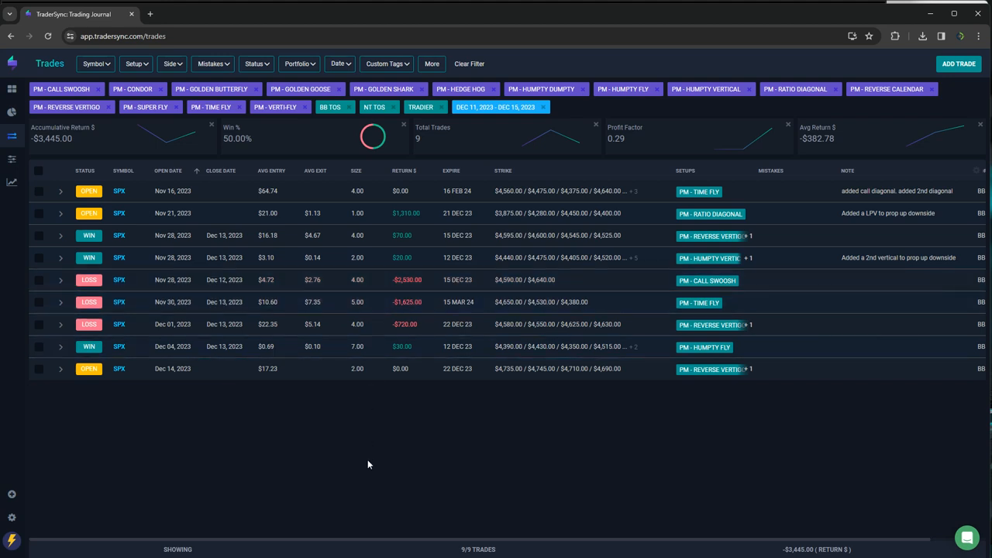
pyautogui.moveTo(369, 452)
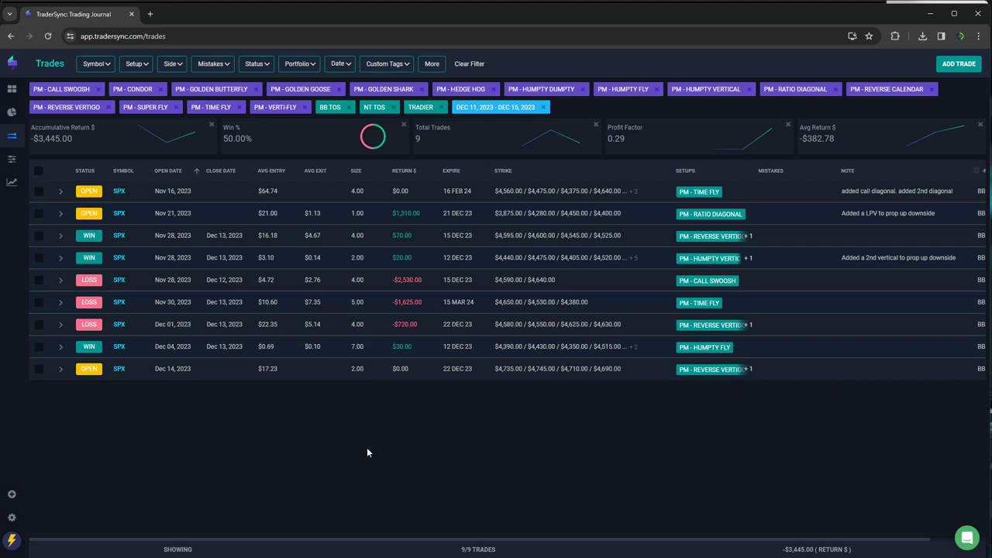